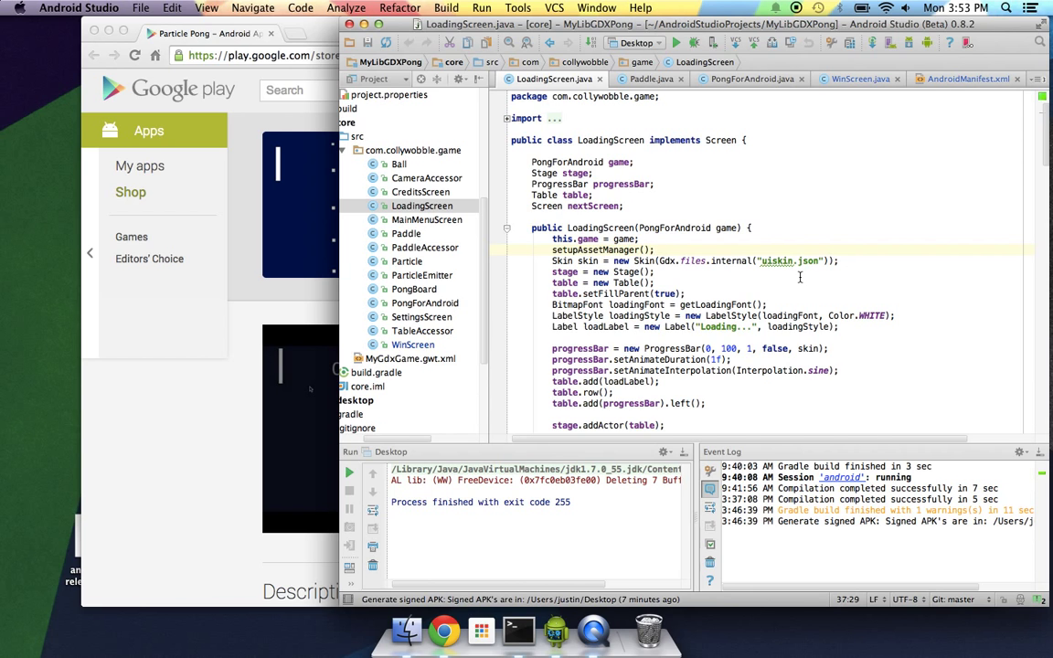
mouse_move(695, 154)
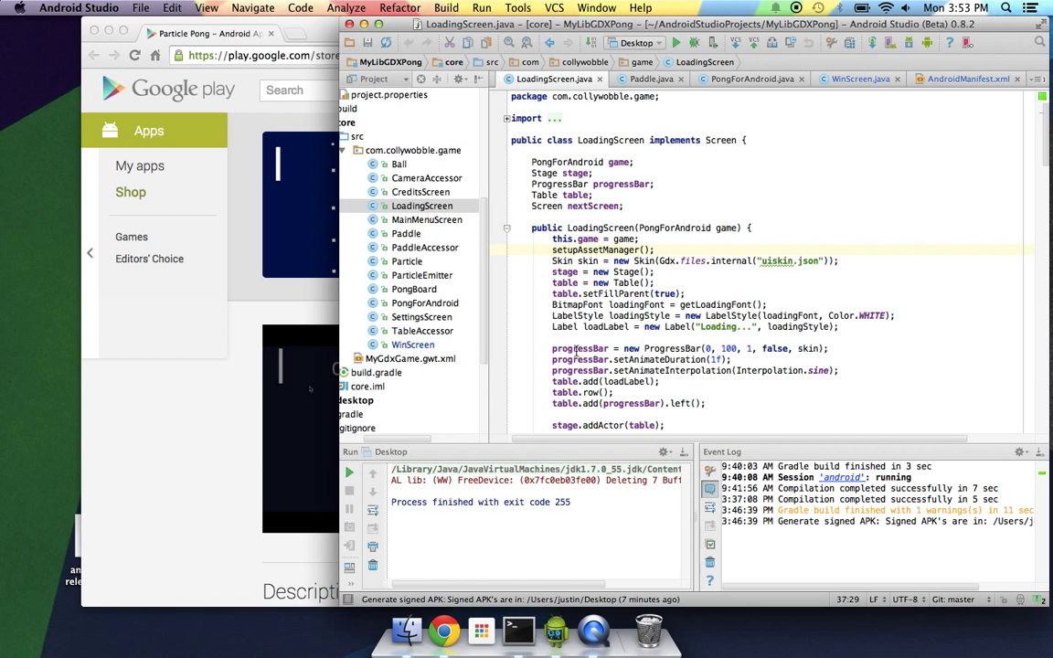
mouse_move(623, 541)
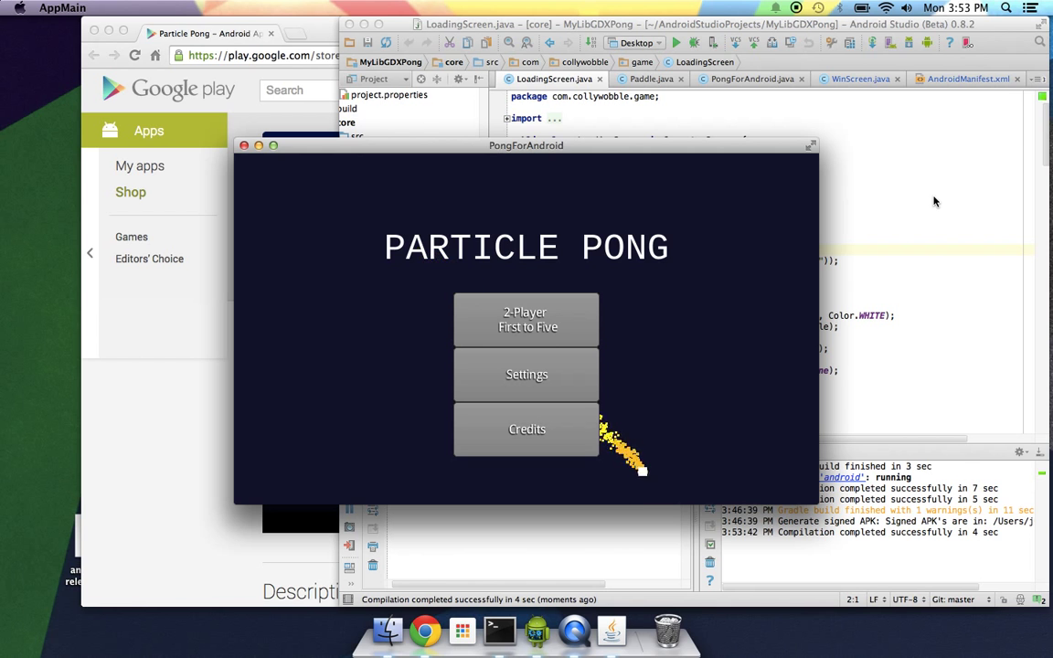
click(526, 429)
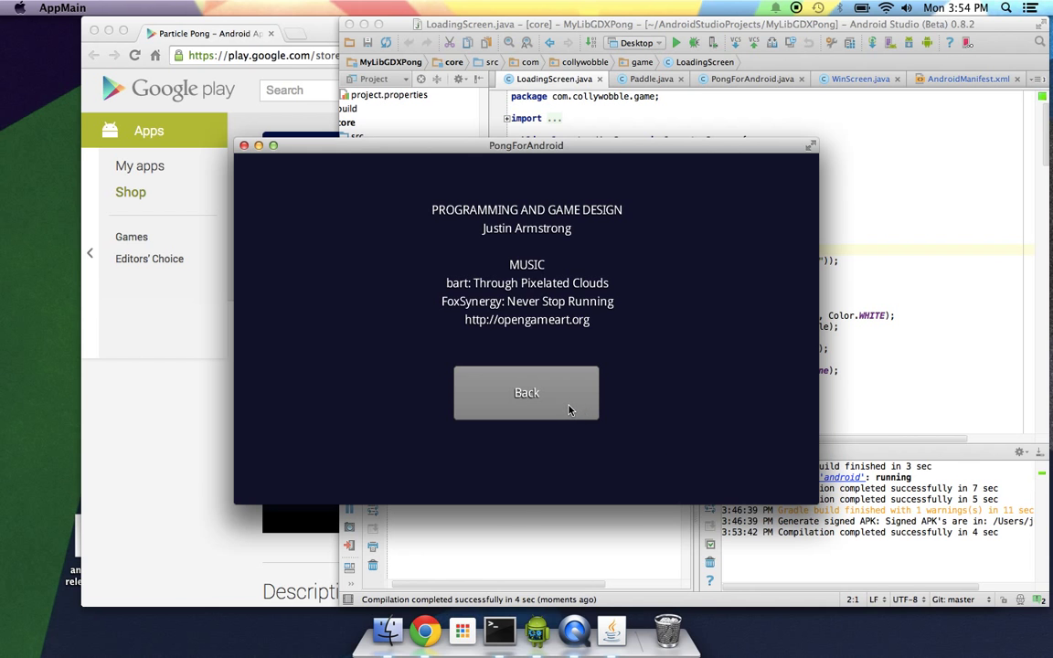
click(526, 392)
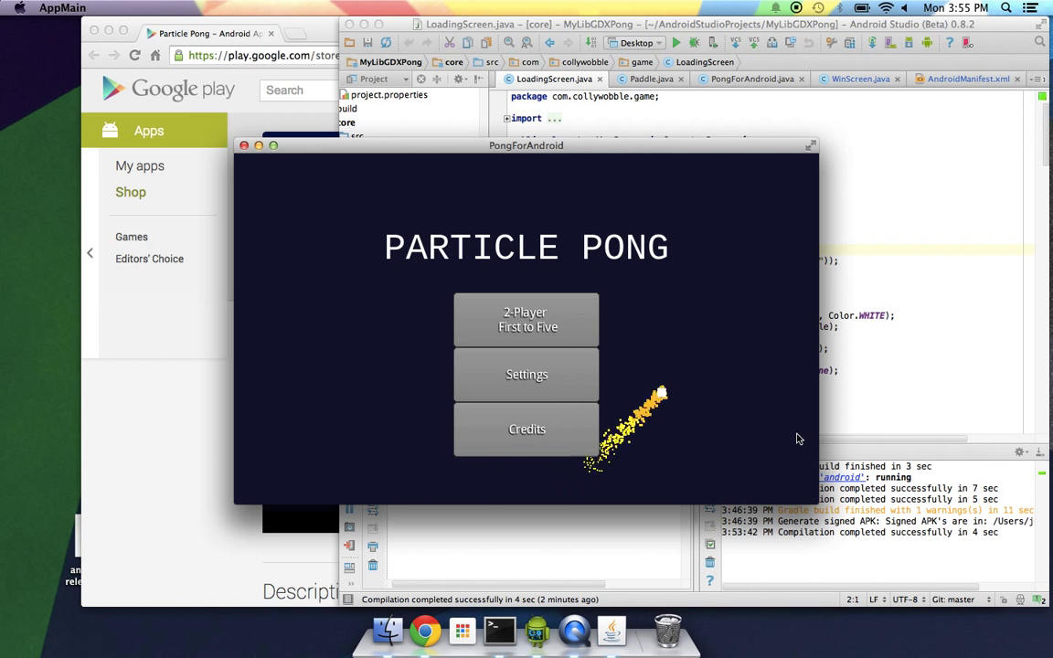
mouse_move(705, 213)
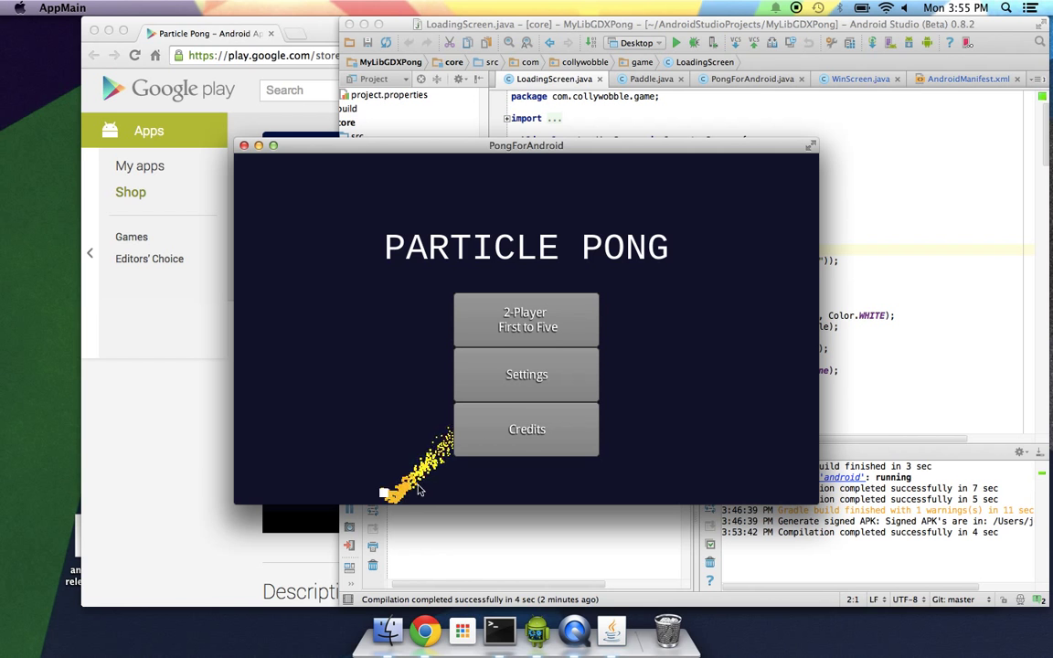
mouse_move(384, 289)
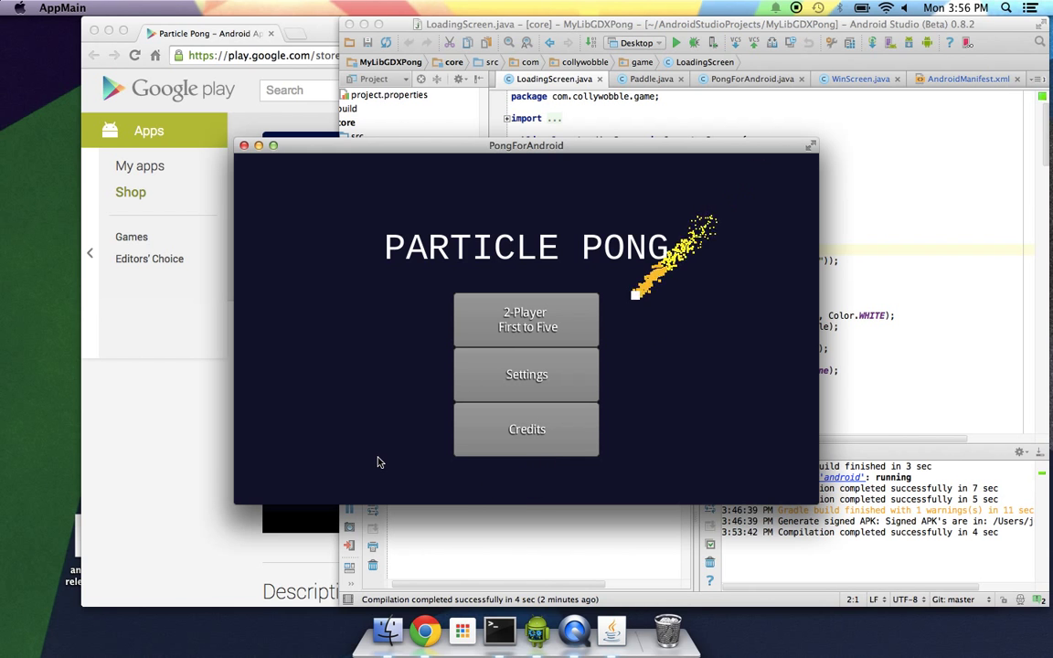
mouse_move(378, 463)
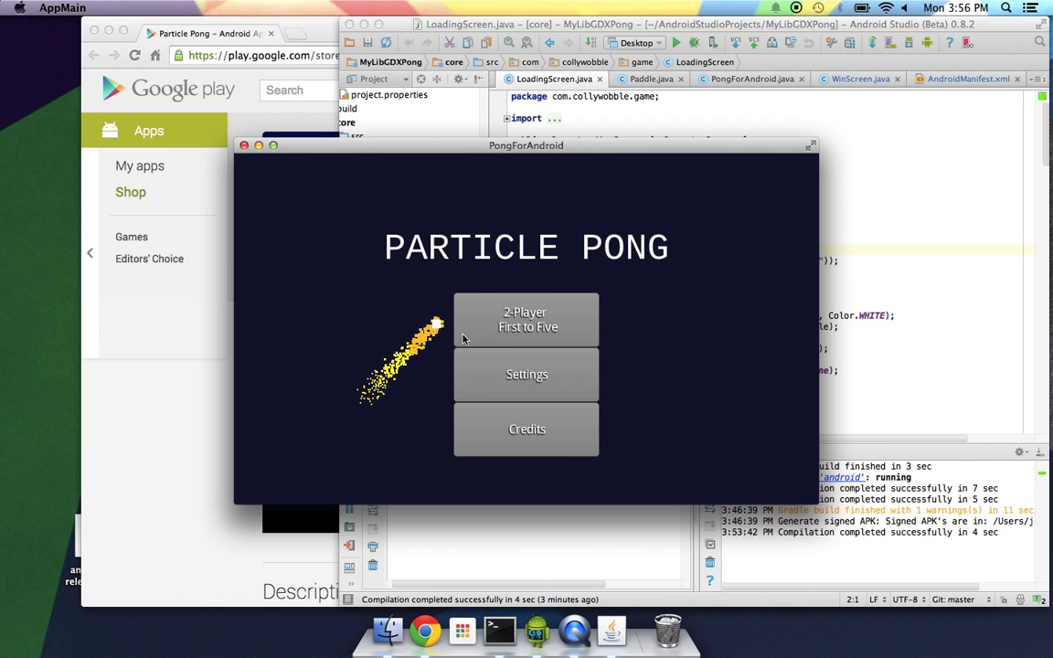
mouse_move(687, 262)
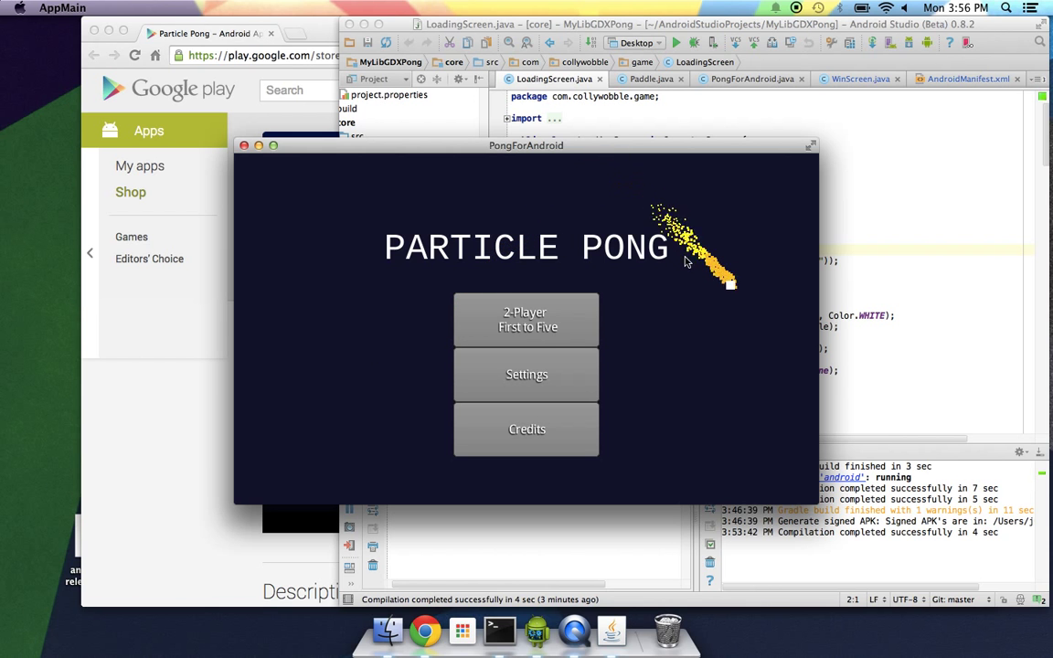
mouse_move(711, 494)
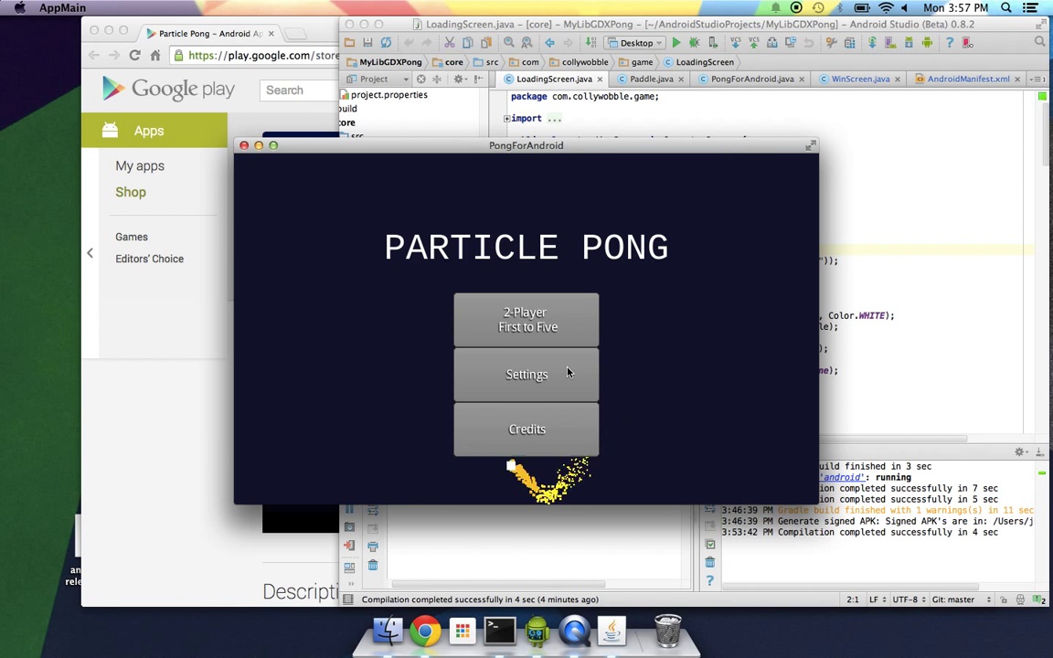
click(526, 374)
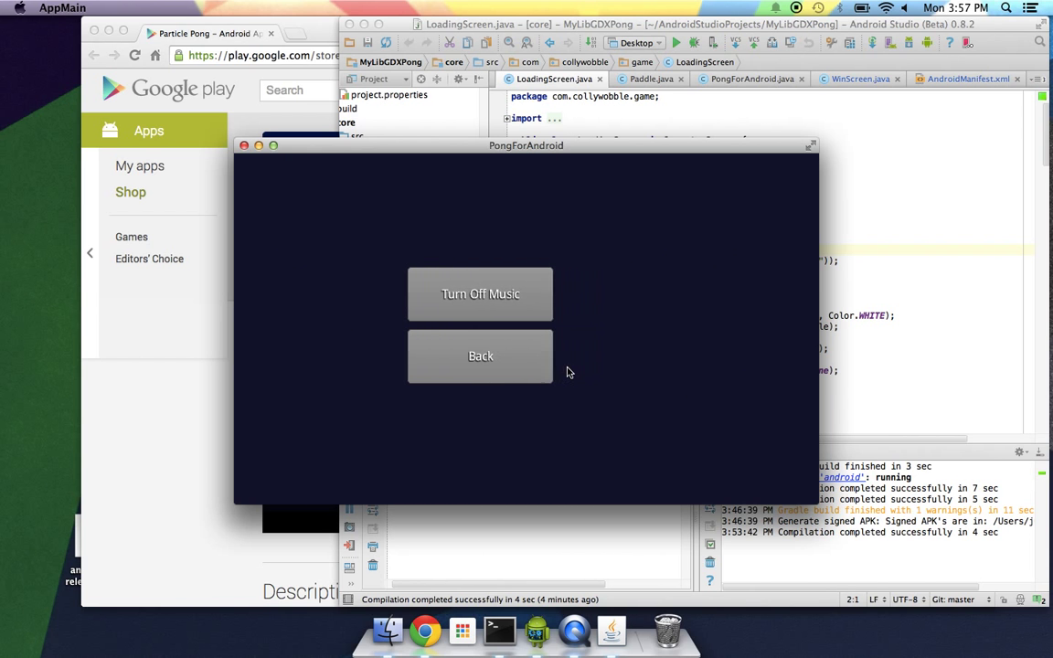
click(480, 356)
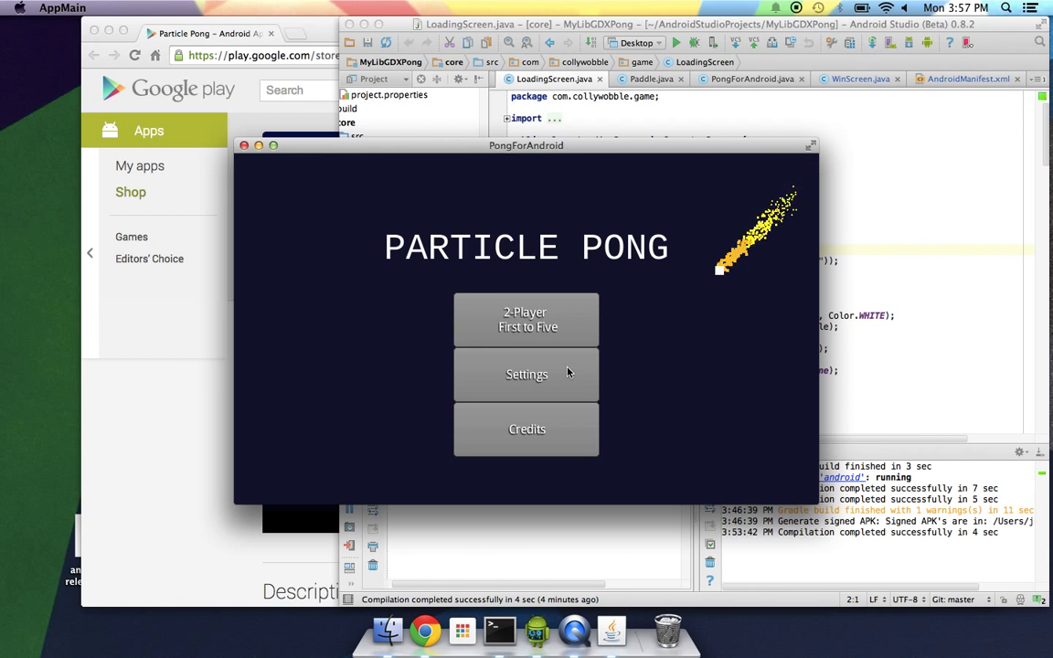
click(526, 374)
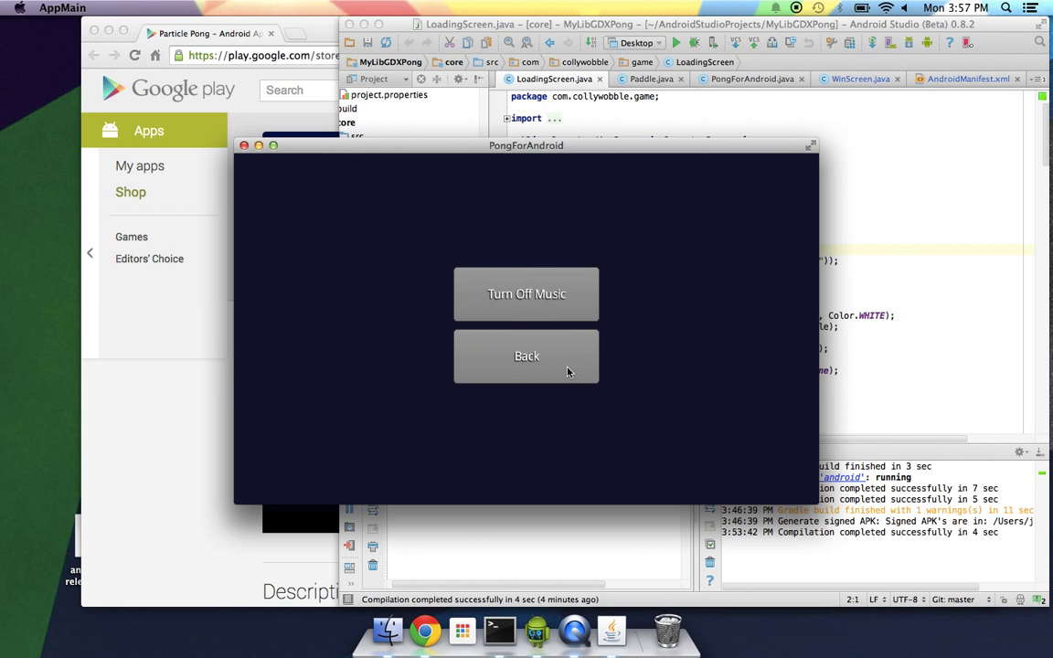
mouse_move(758, 377)
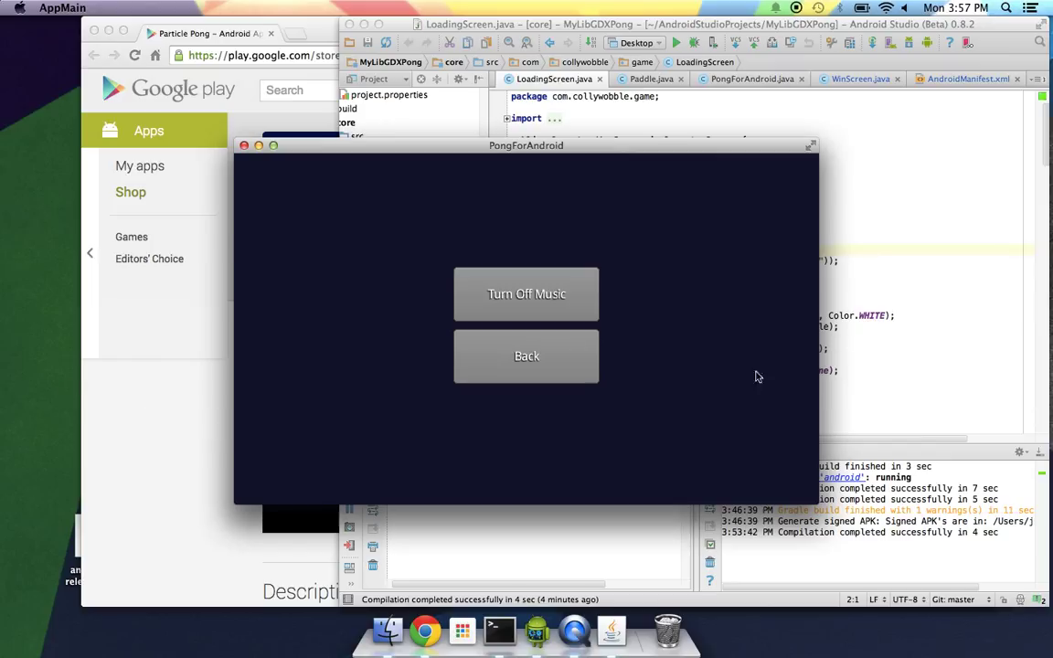
mouse_move(737, 382)
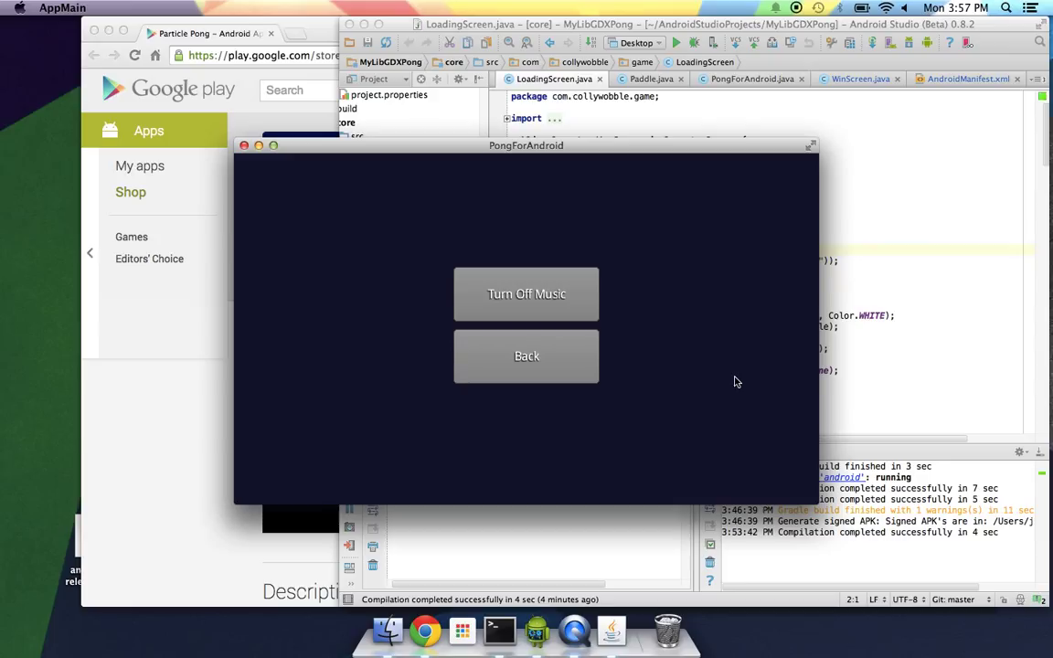
mouse_move(580, 375)
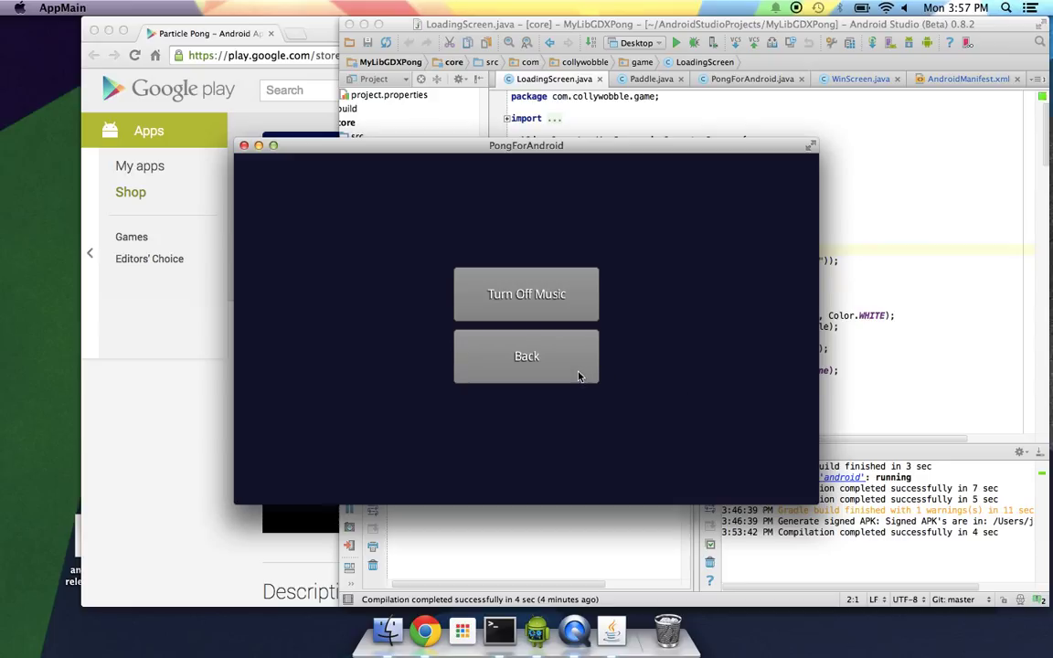
mouse_move(556, 384)
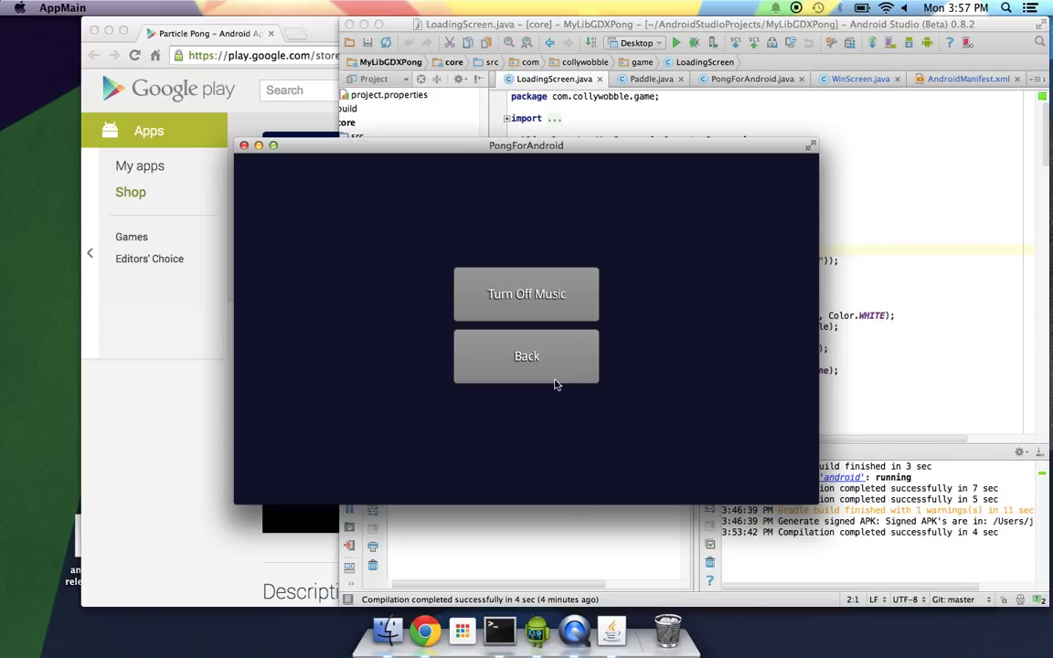
mouse_move(651, 289)
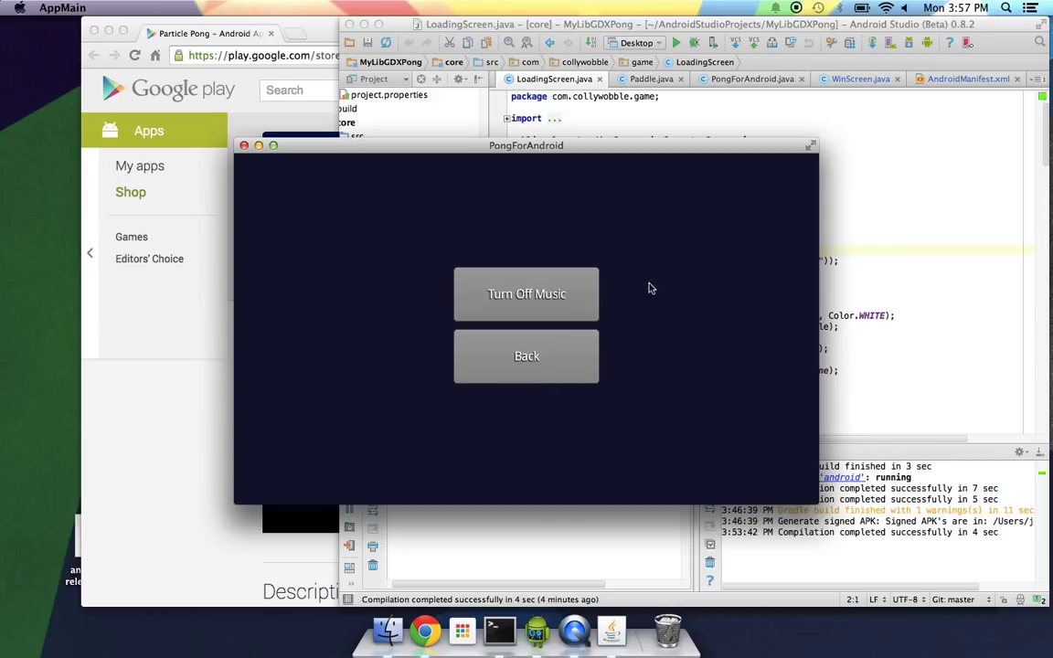
mouse_move(780, 263)
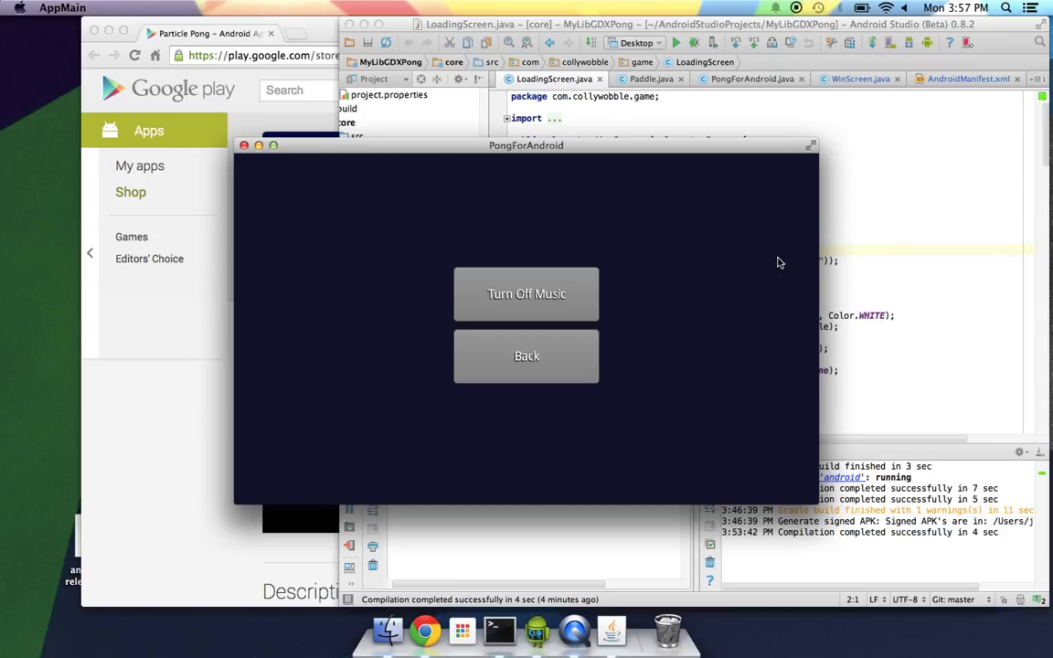
mouse_move(601, 342)
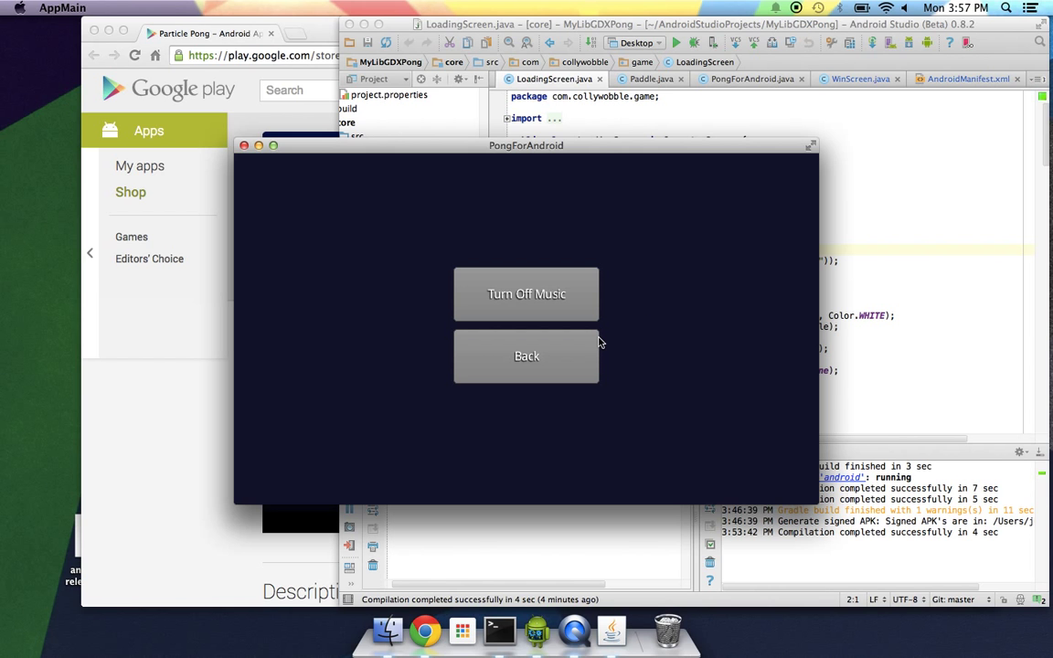
click(526, 355)
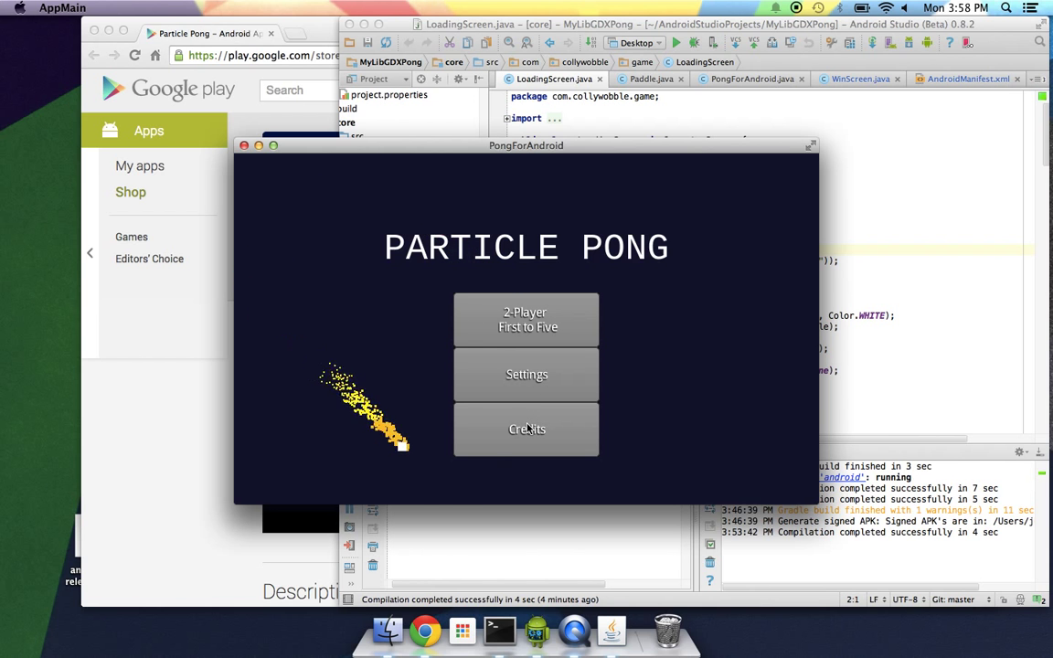
mouse_move(868, 437)
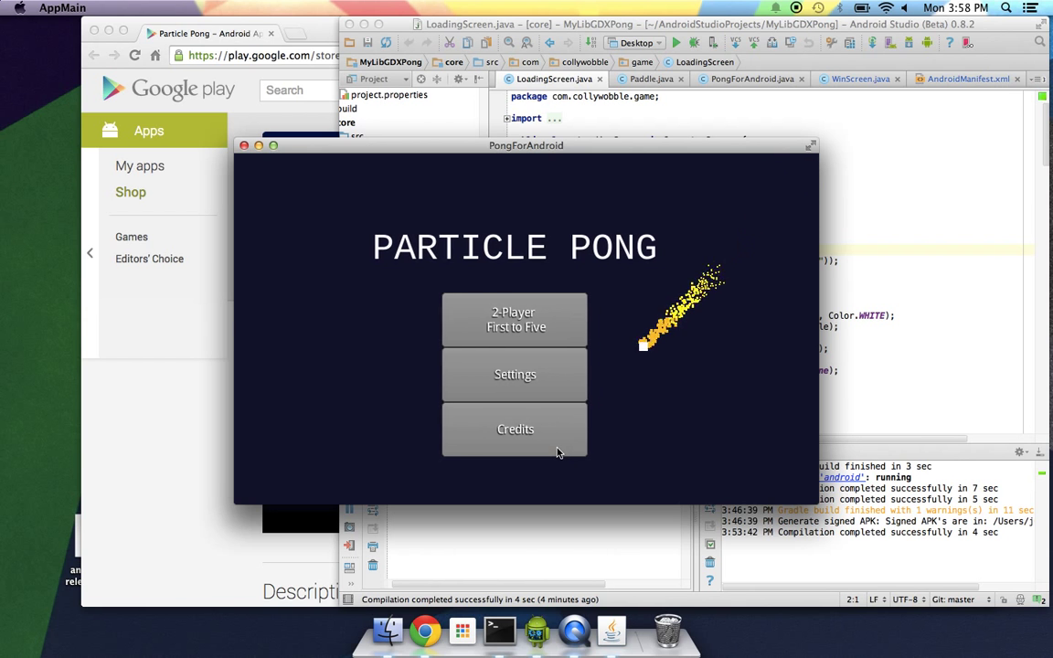
click(514, 428)
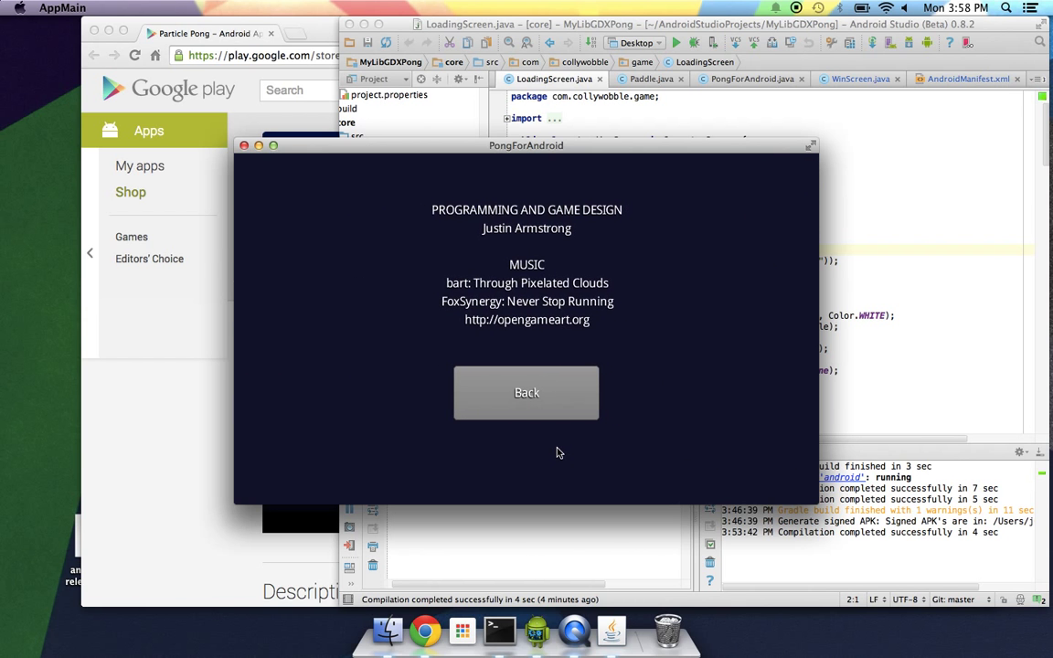
click(527, 392)
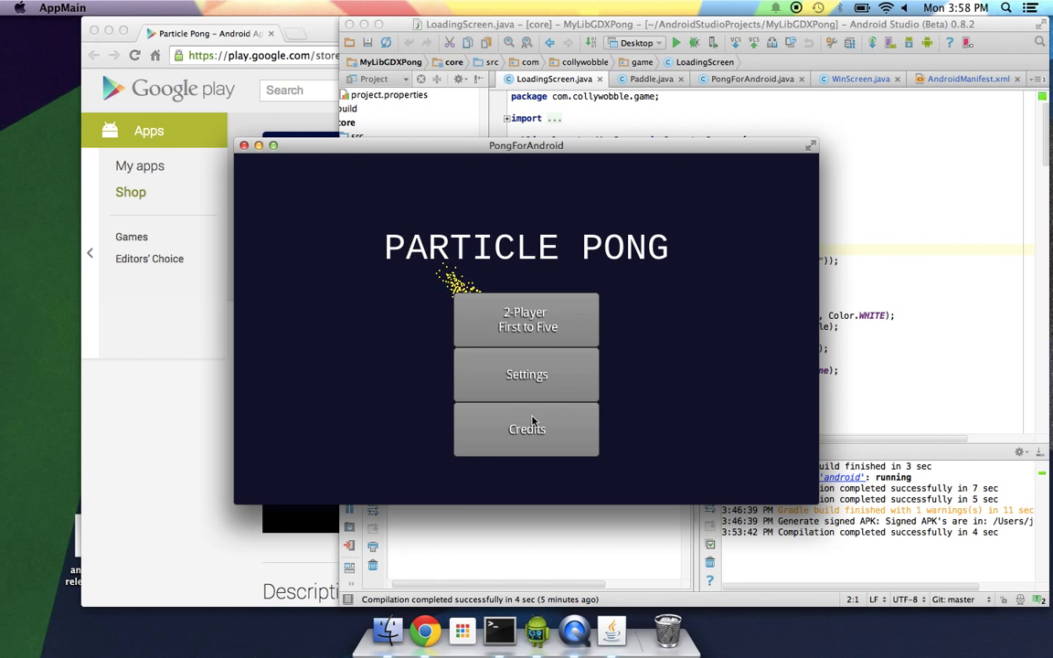
mouse_move(690, 388)
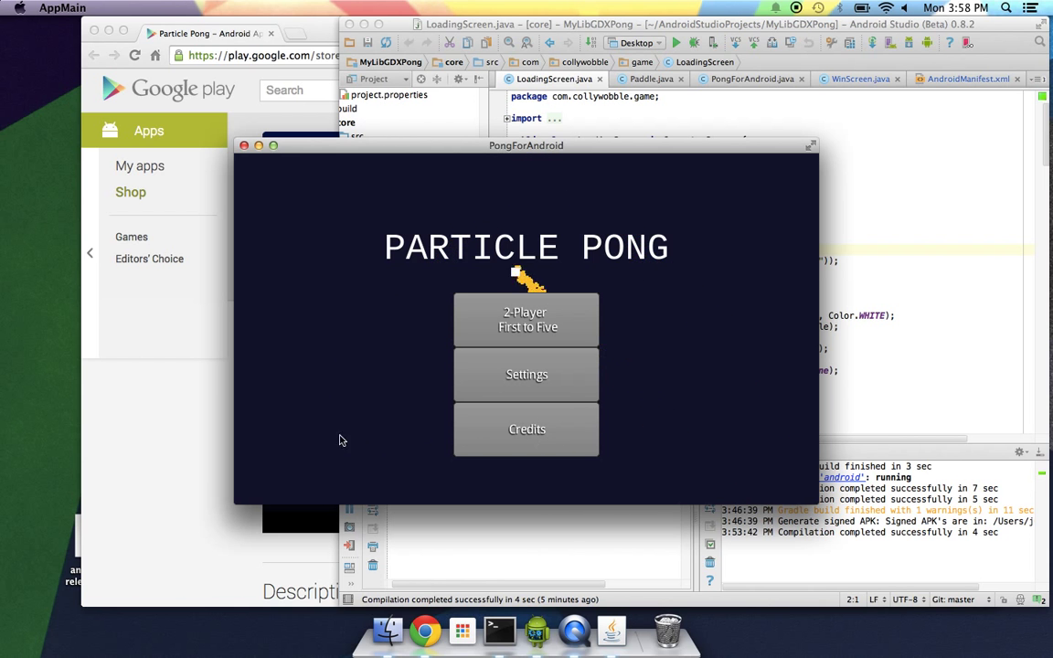
mouse_move(824, 178)
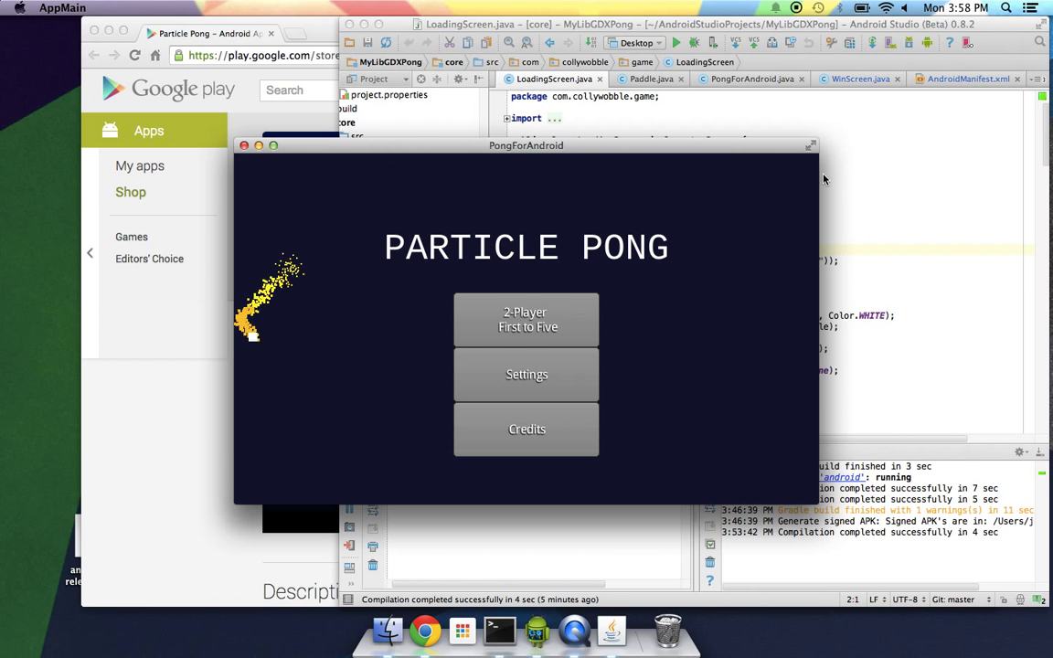
mouse_move(375, 486)
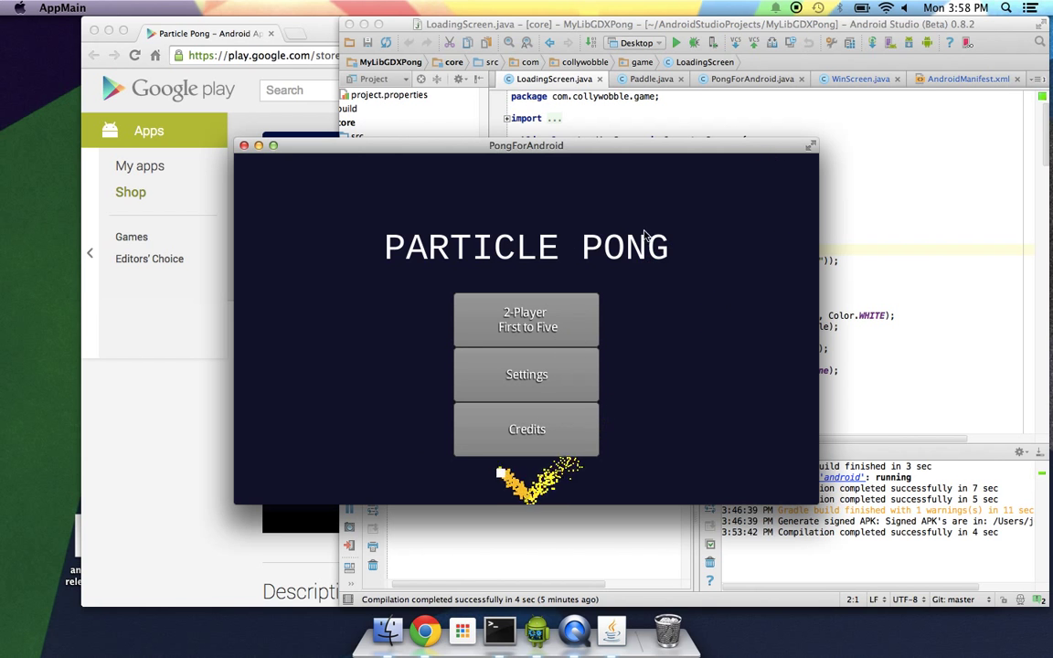
mouse_move(560, 293)
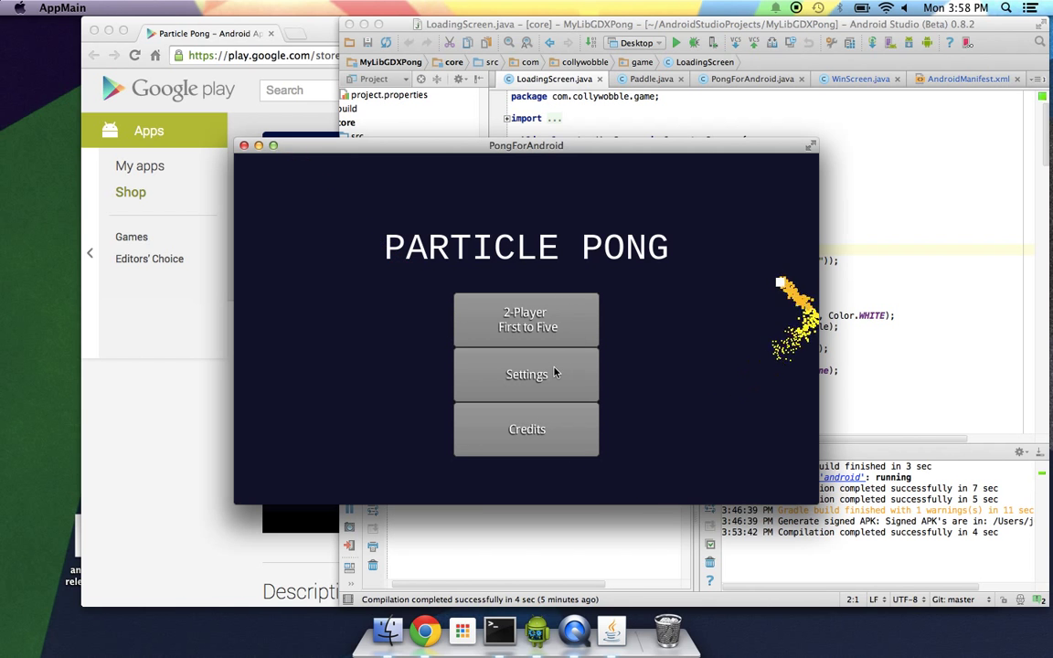
mouse_move(265, 311)
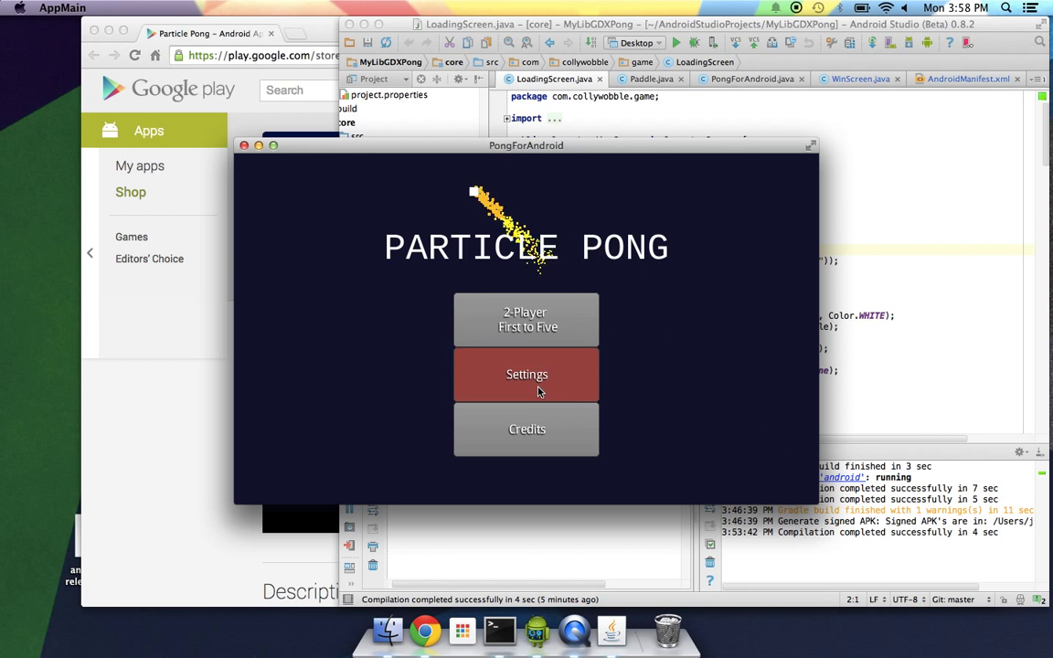
click(525, 373)
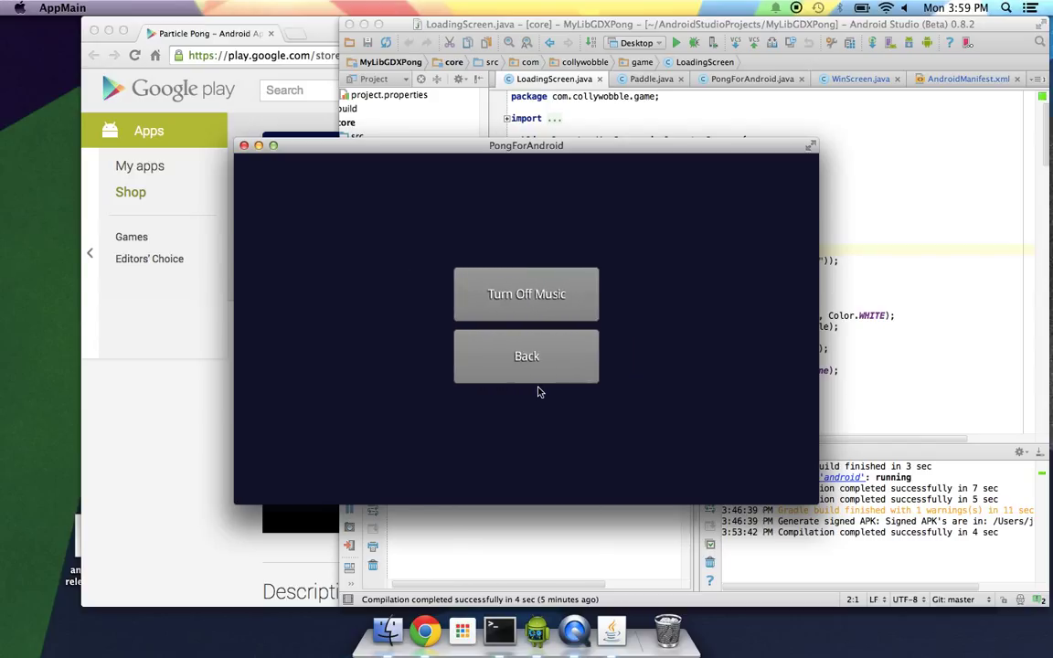
mouse_move(929, 425)
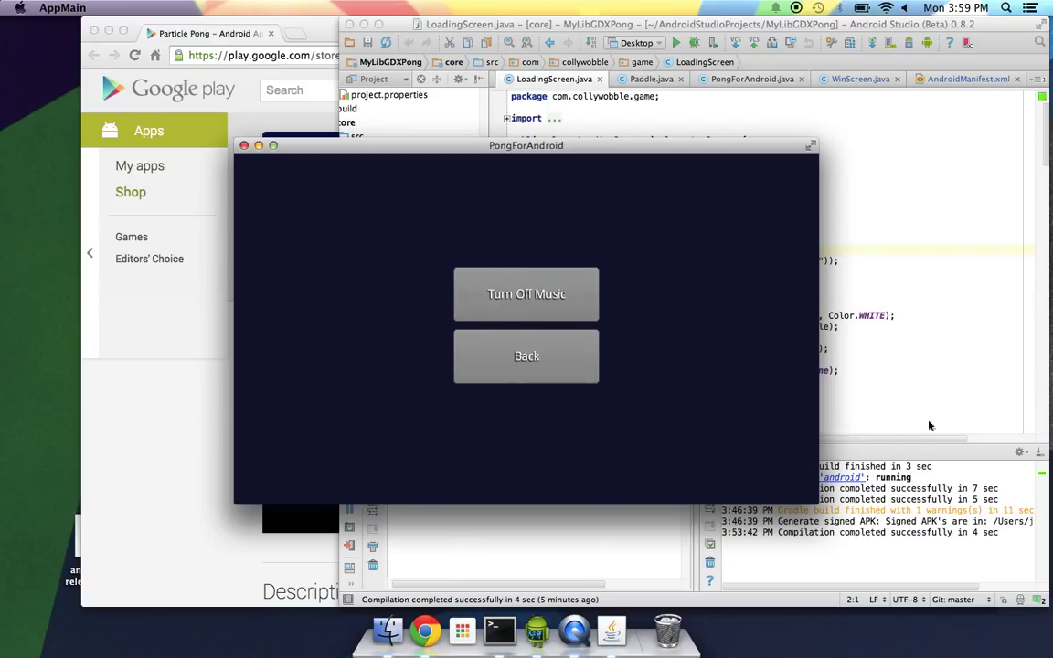
mouse_move(985, 437)
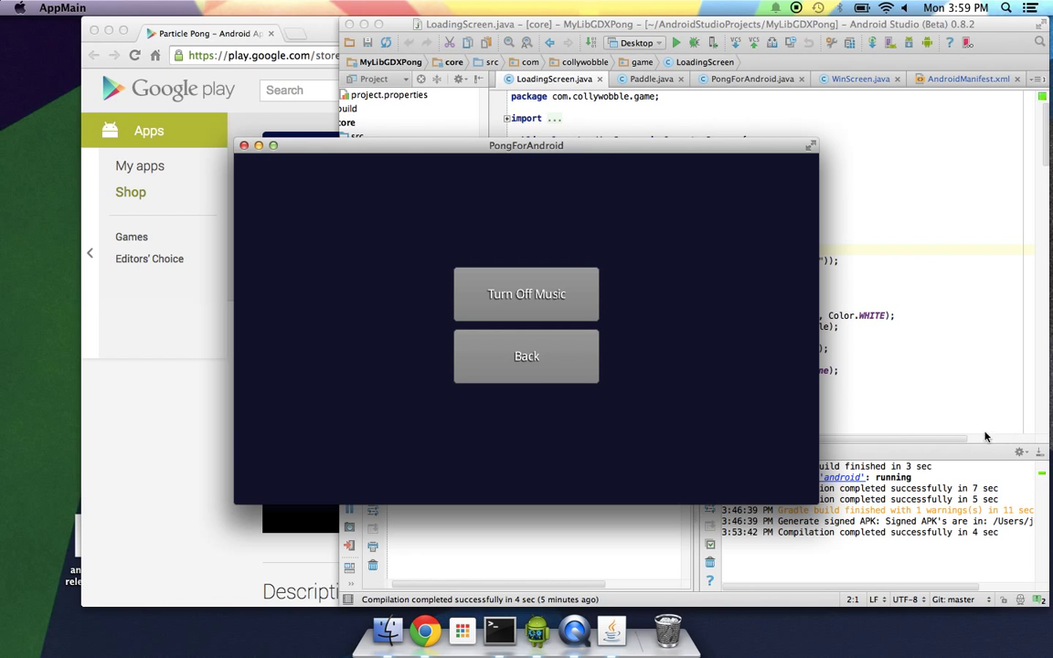
click(526, 357)
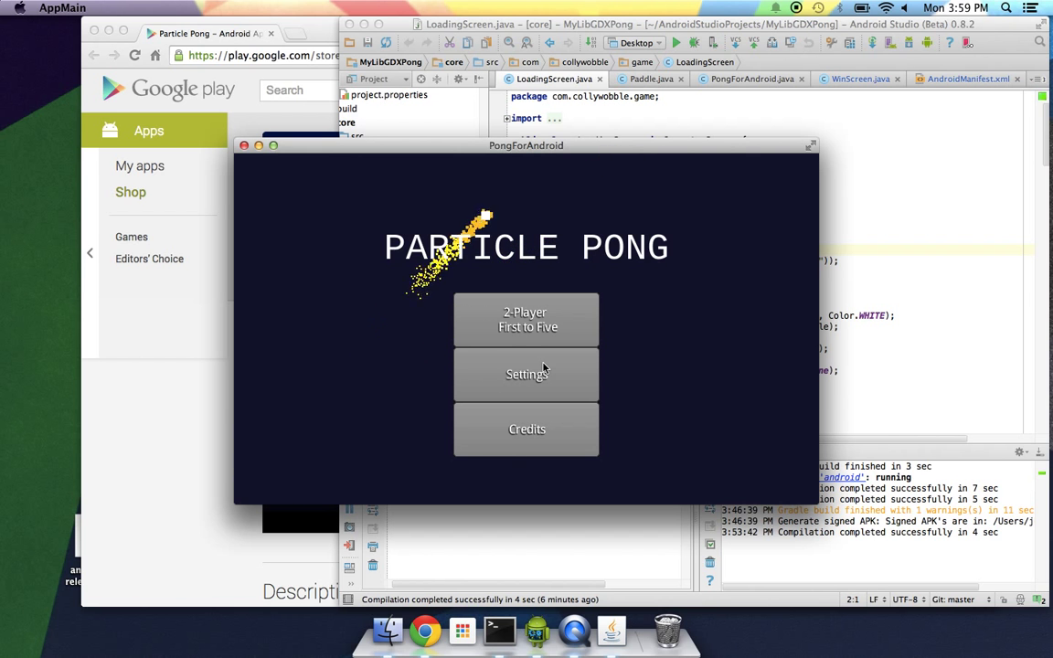
click(526, 429)
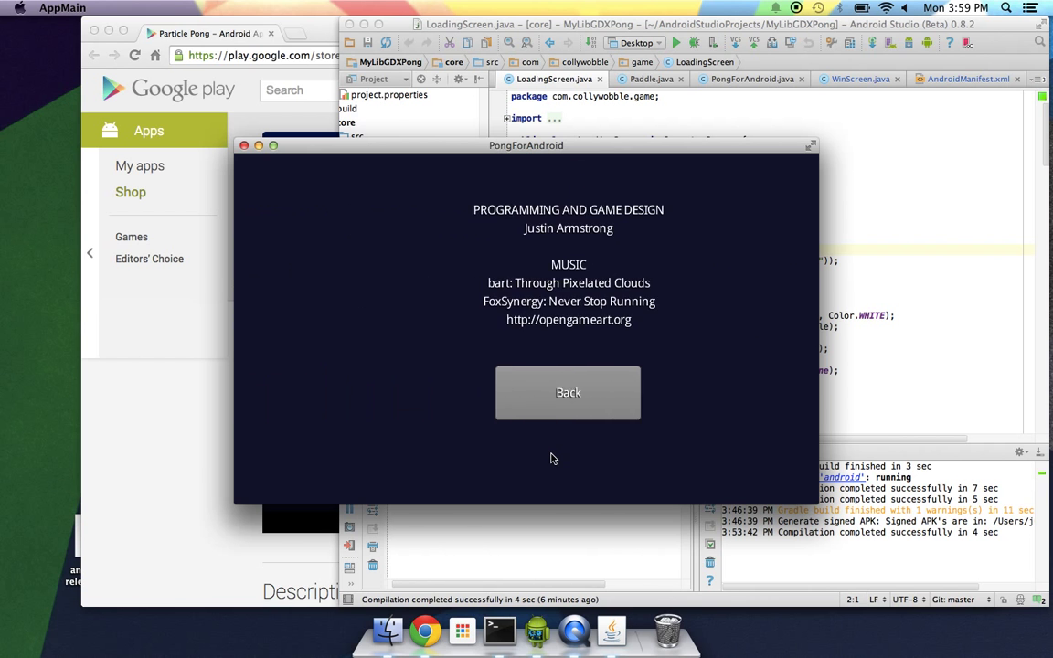
click(568, 393)
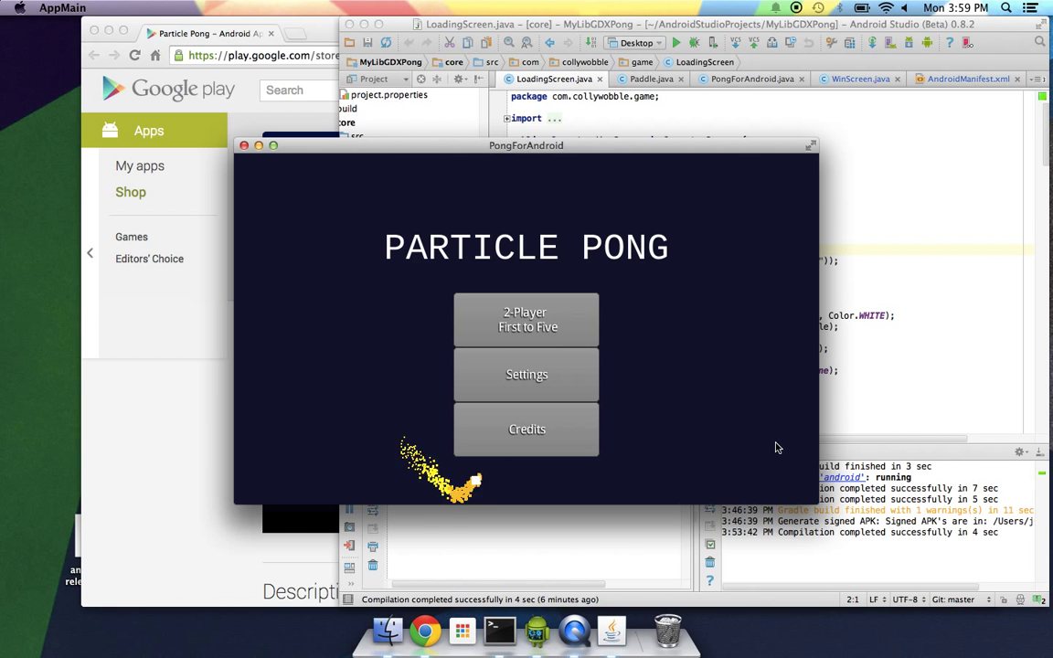
click(525, 429)
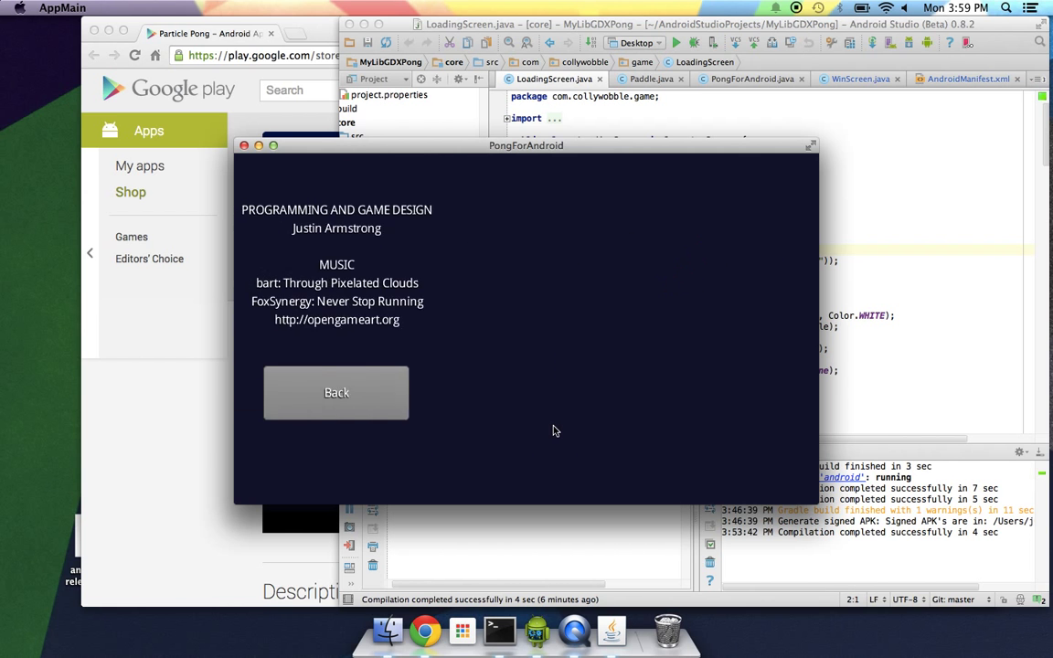
click(336, 392)
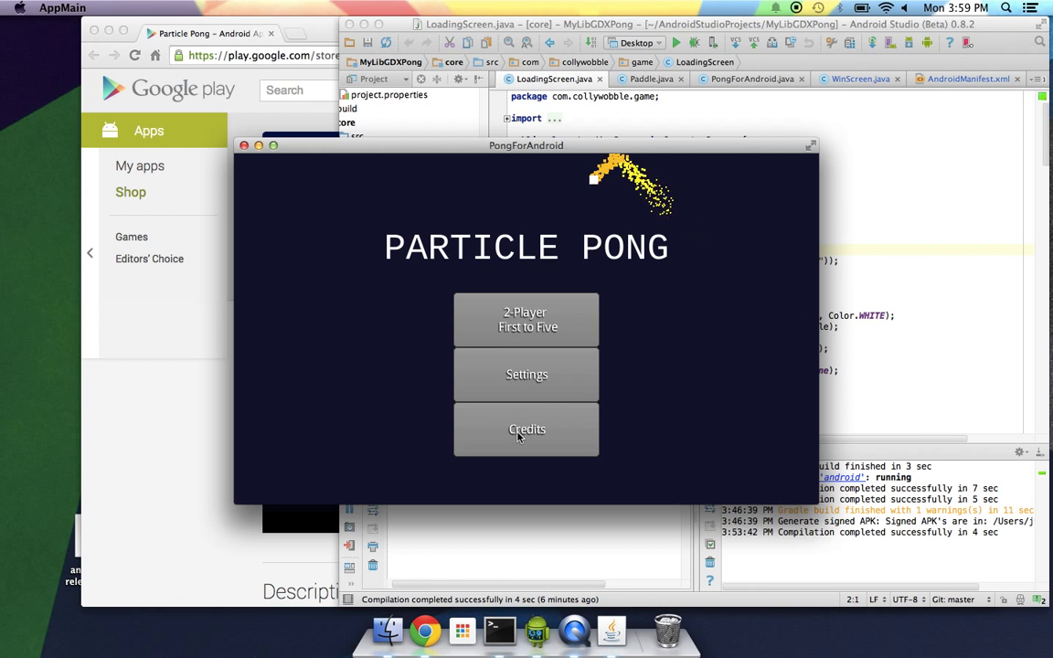
click(526, 429)
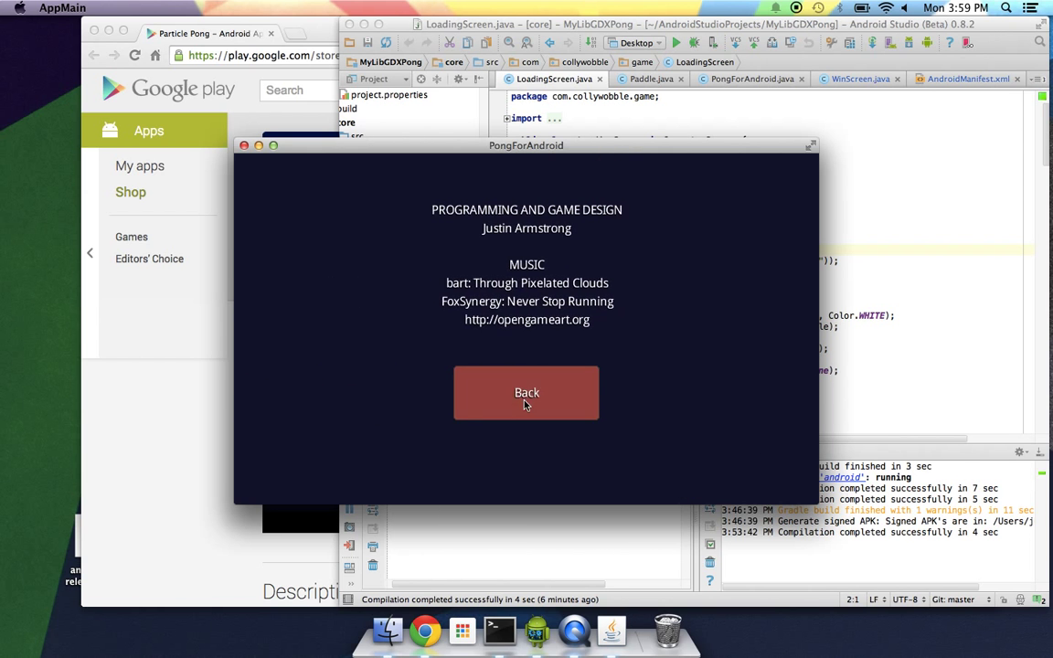
click(526, 392)
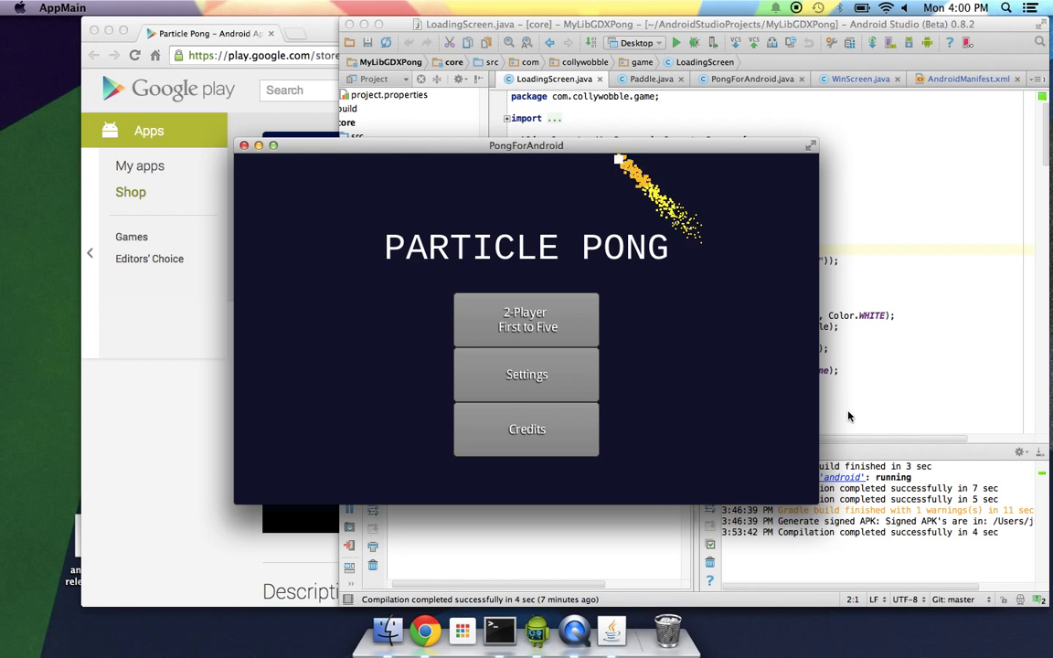
mouse_move(742, 417)
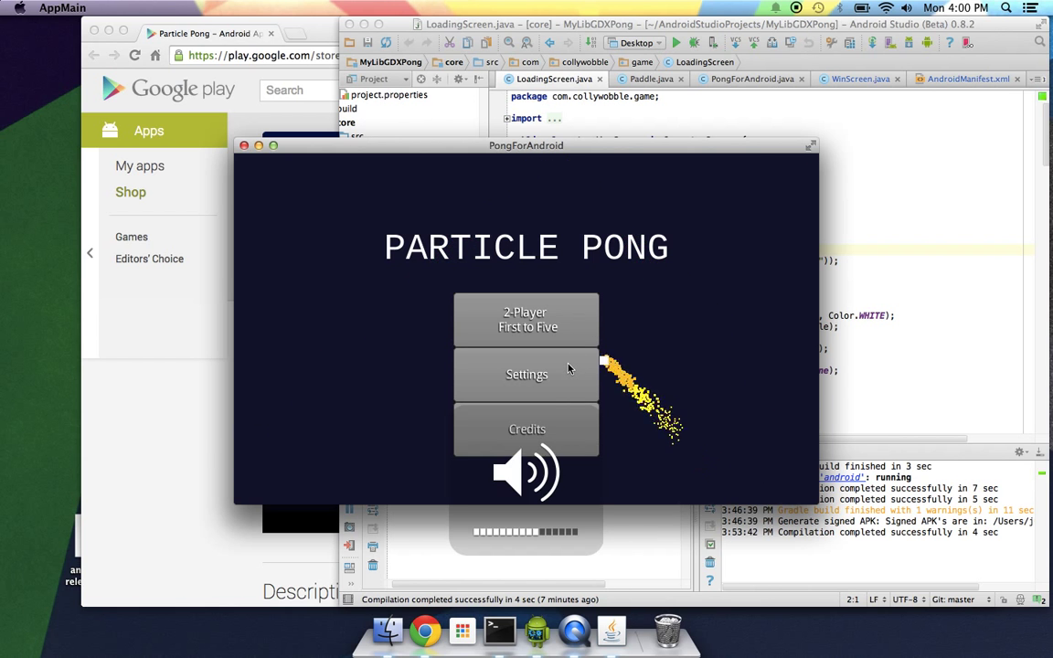
click(525, 374)
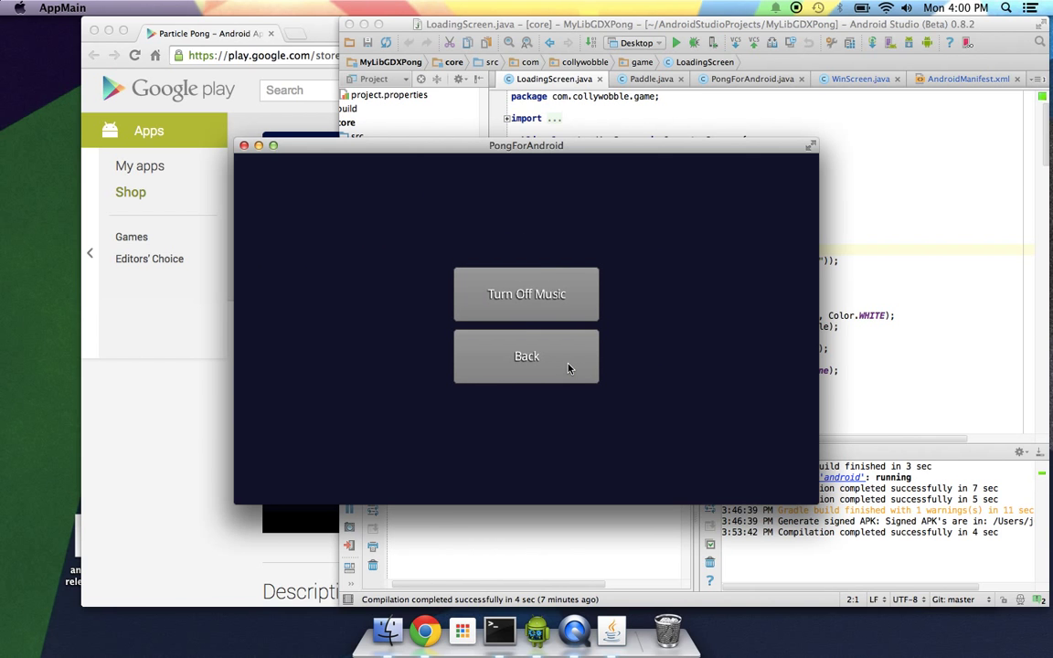
click(527, 293)
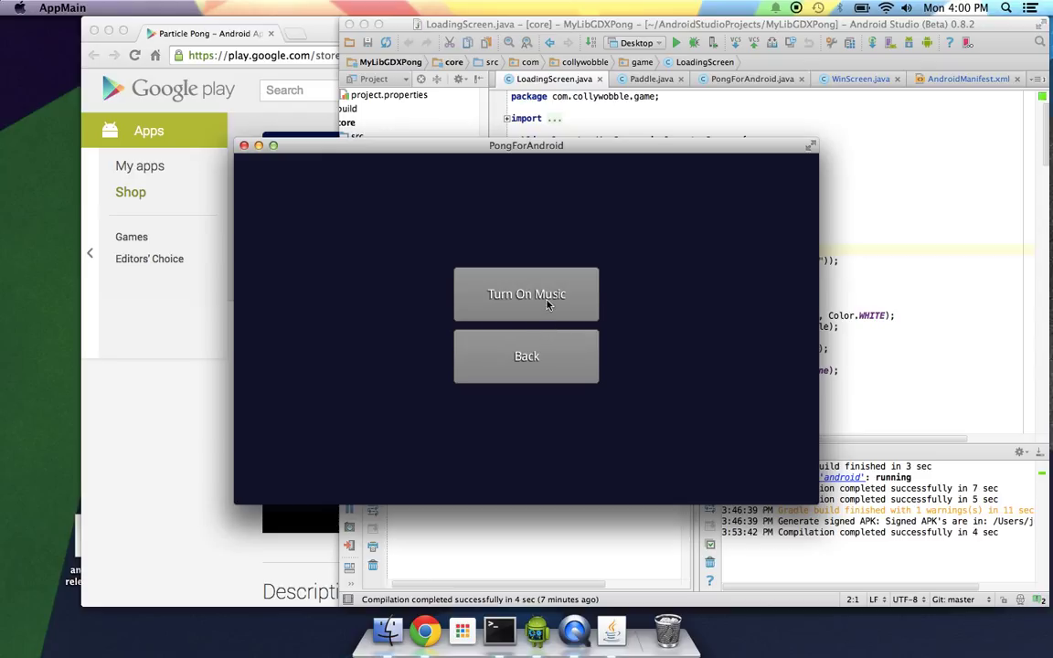
click(526, 293)
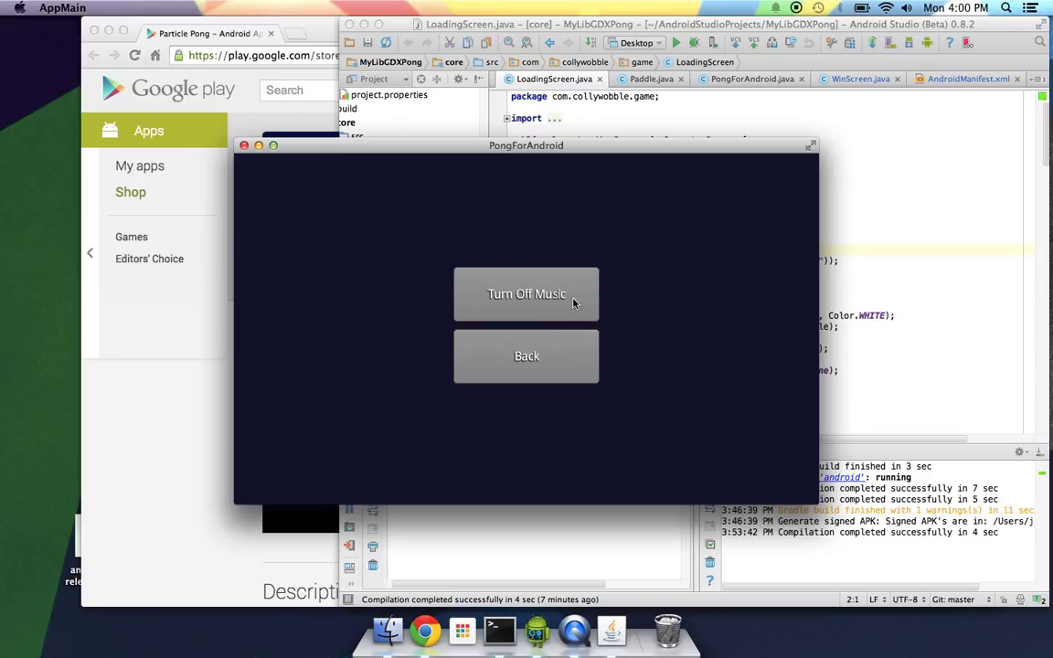
click(527, 356)
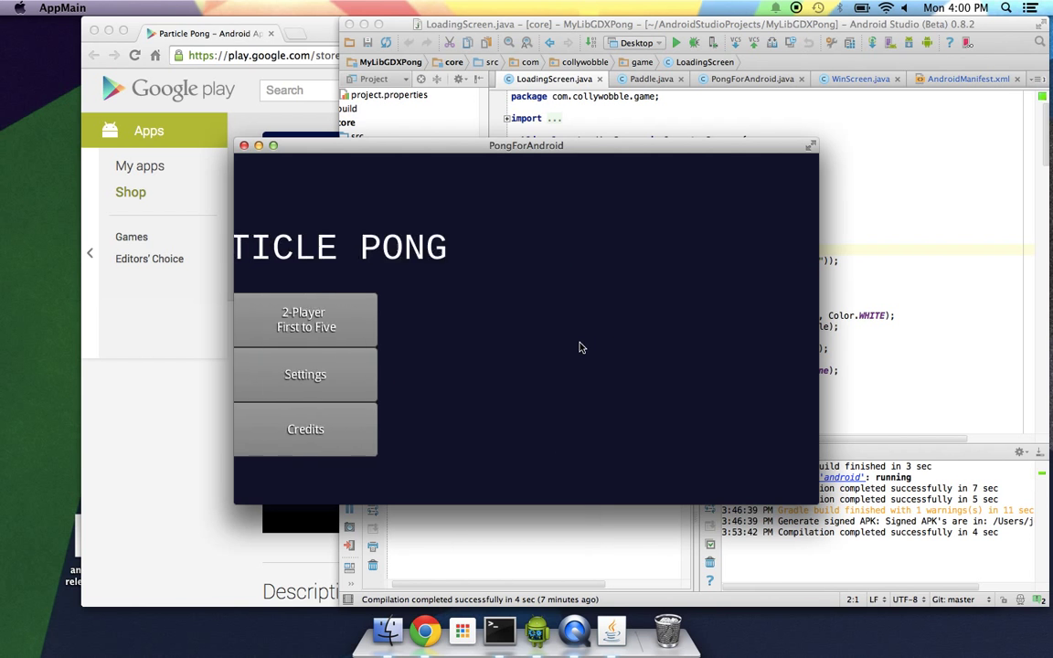
click(304, 429)
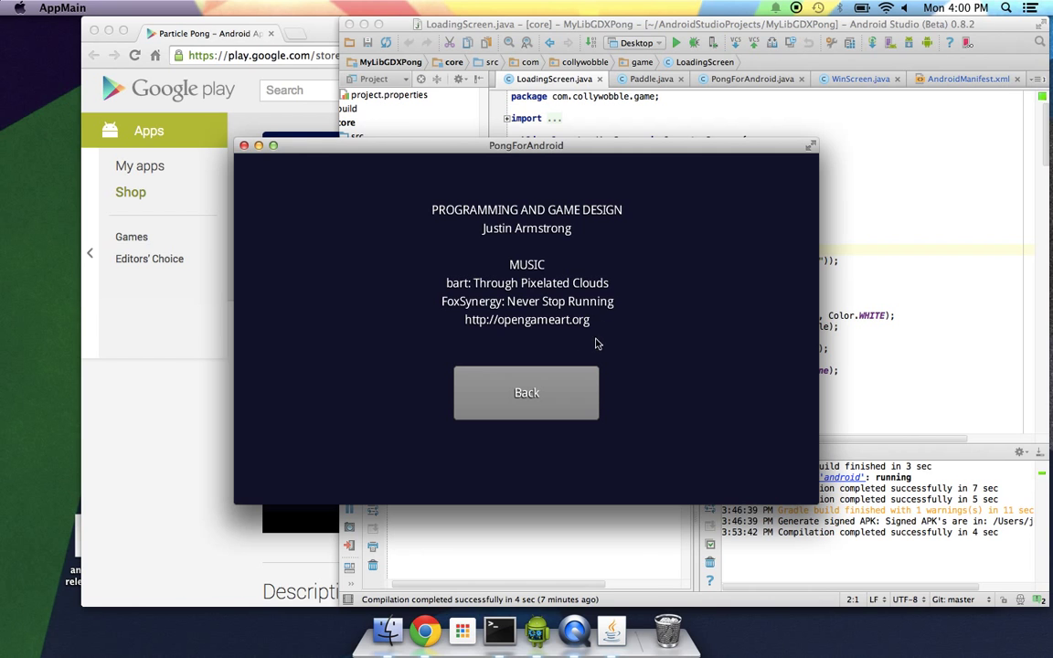
mouse_move(570, 401)
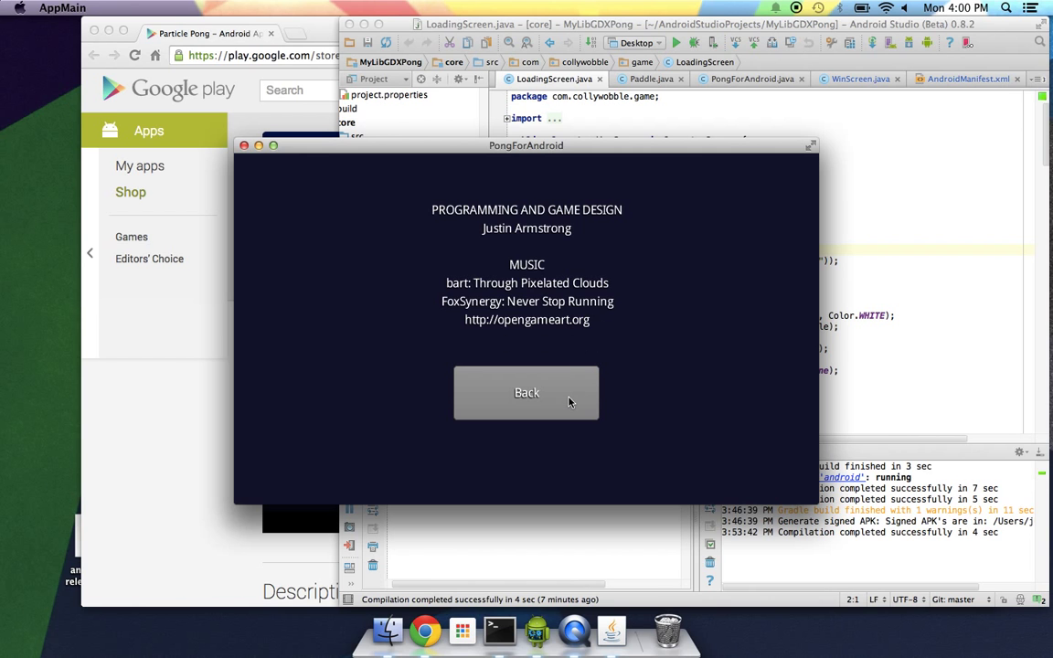
click(526, 393)
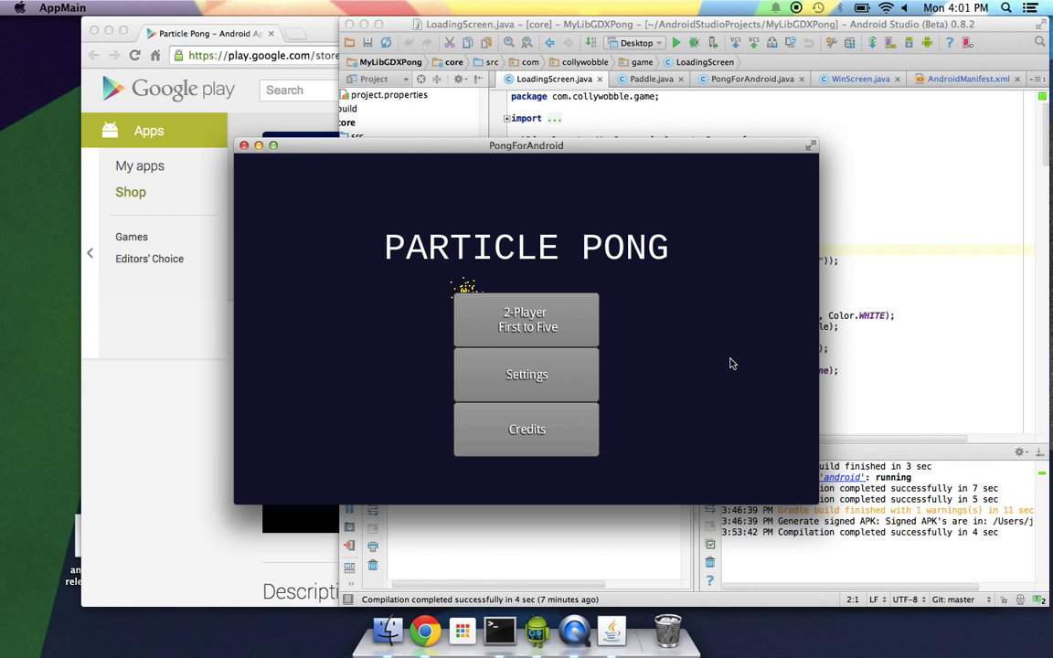
mouse_move(344, 327)
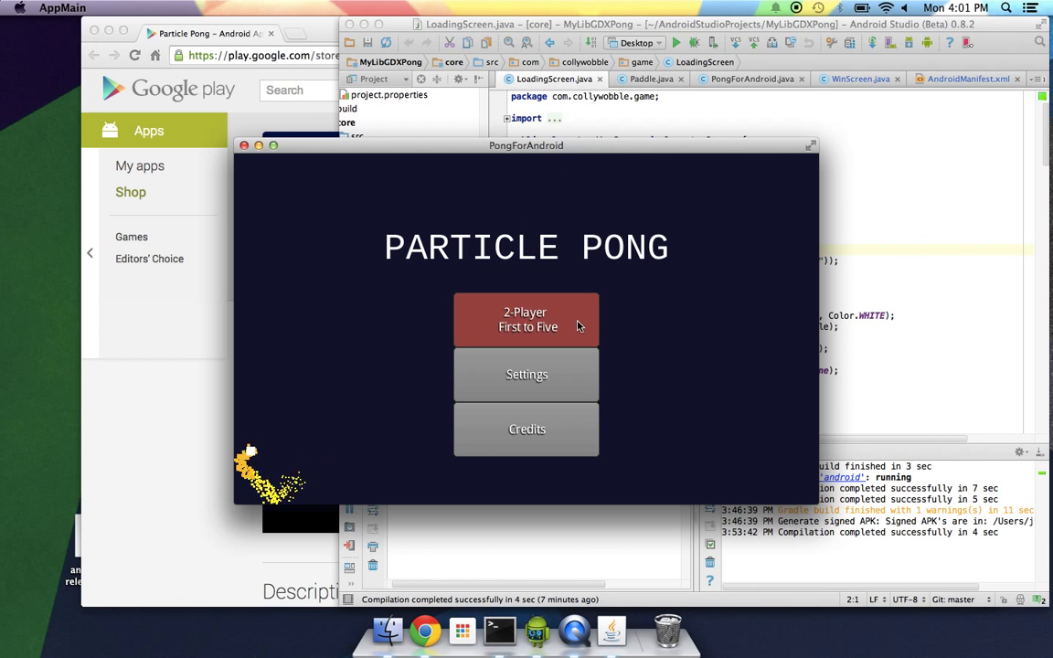
- Start a 2-Player First to Five match from the PongForAndroid menu
click(525, 319)
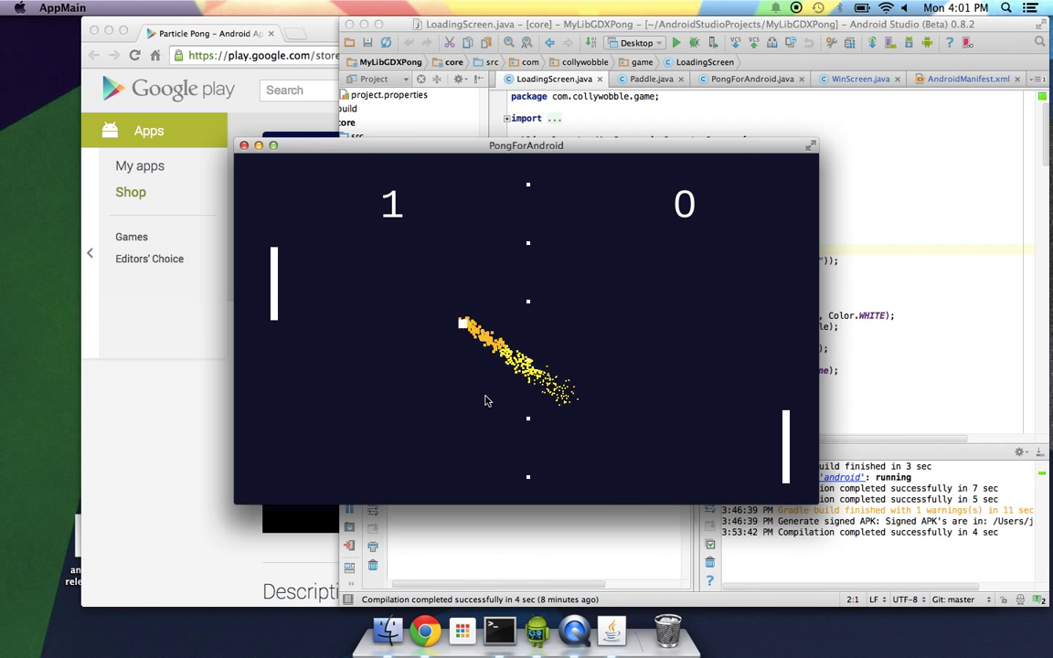
mouse_move(621, 336)
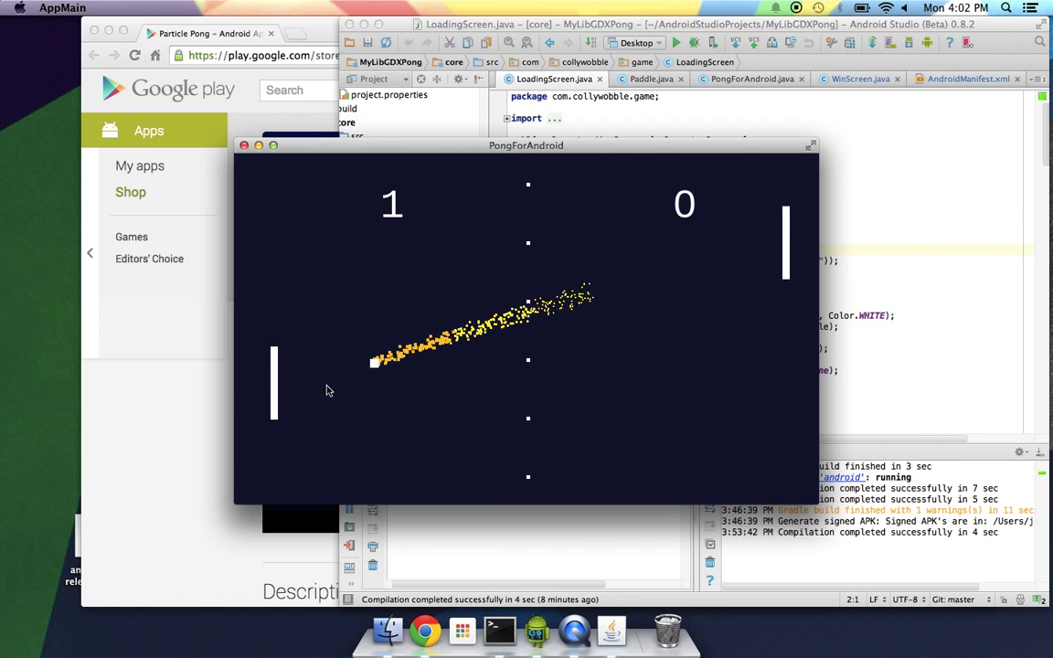
mouse_move(396, 327)
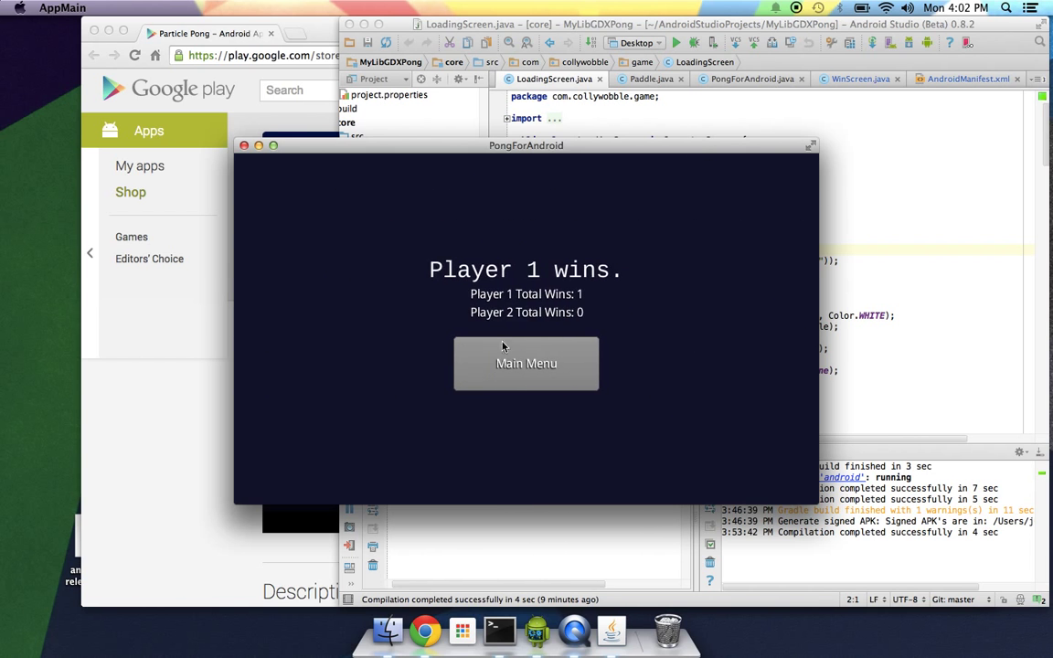
mouse_move(677, 363)
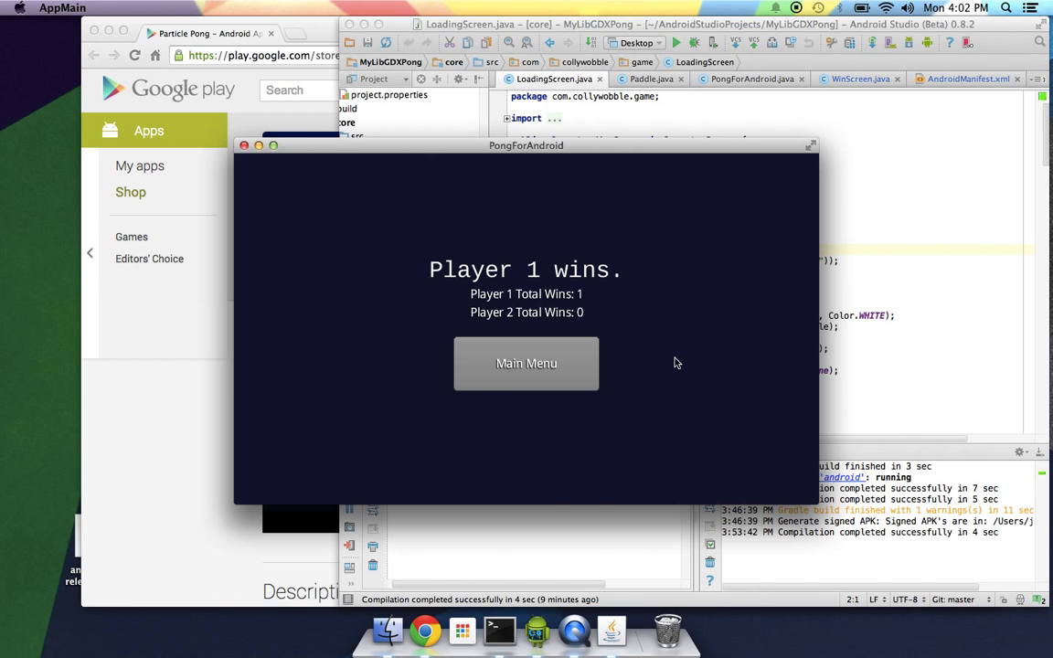
- Return from the win screen to the main menu, then quit the Particle Pong game
click(525, 364)
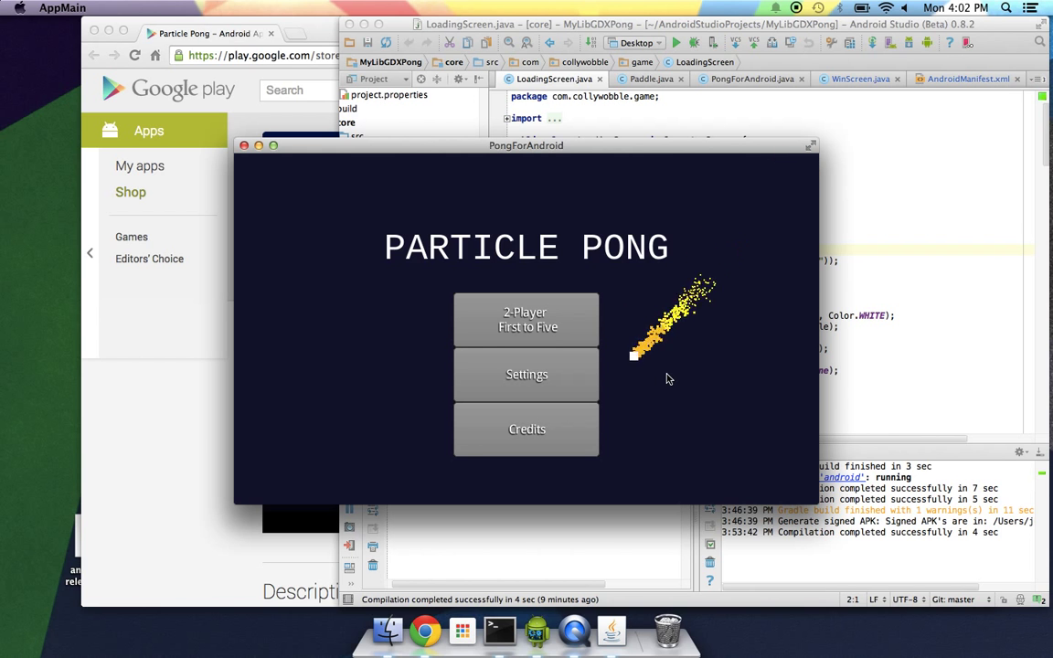
click(243, 145)
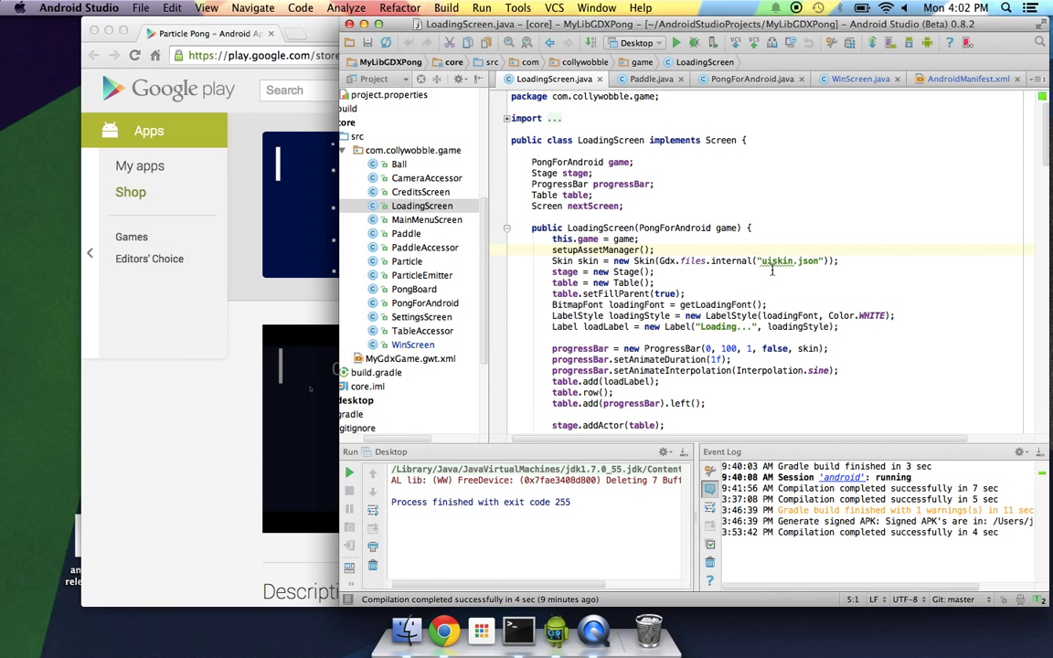
mouse_move(493, 352)
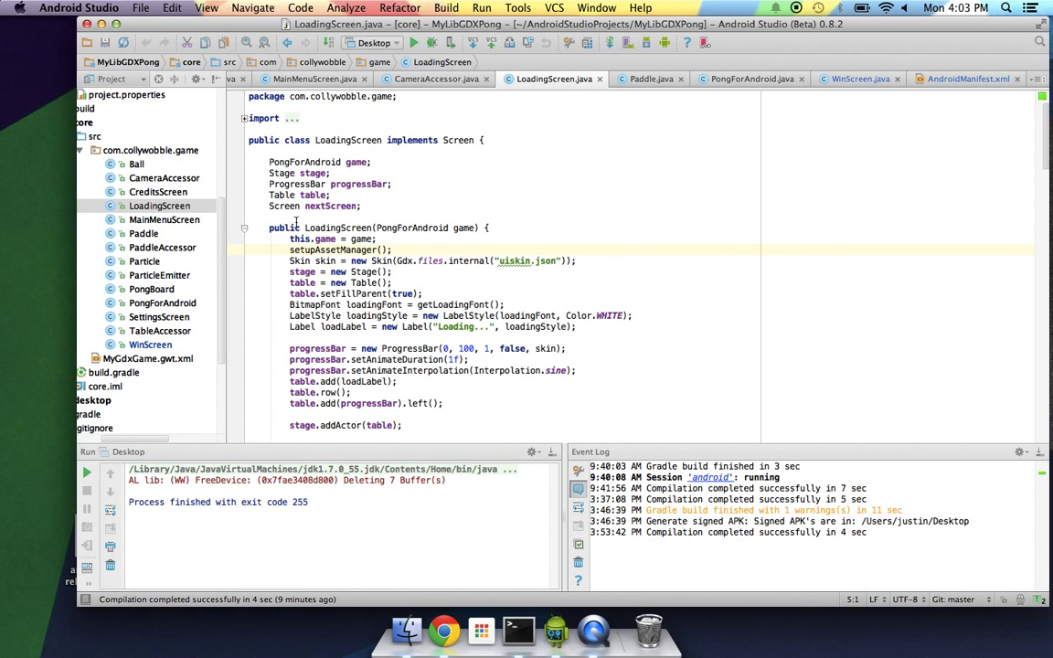
mouse_move(766, 96)
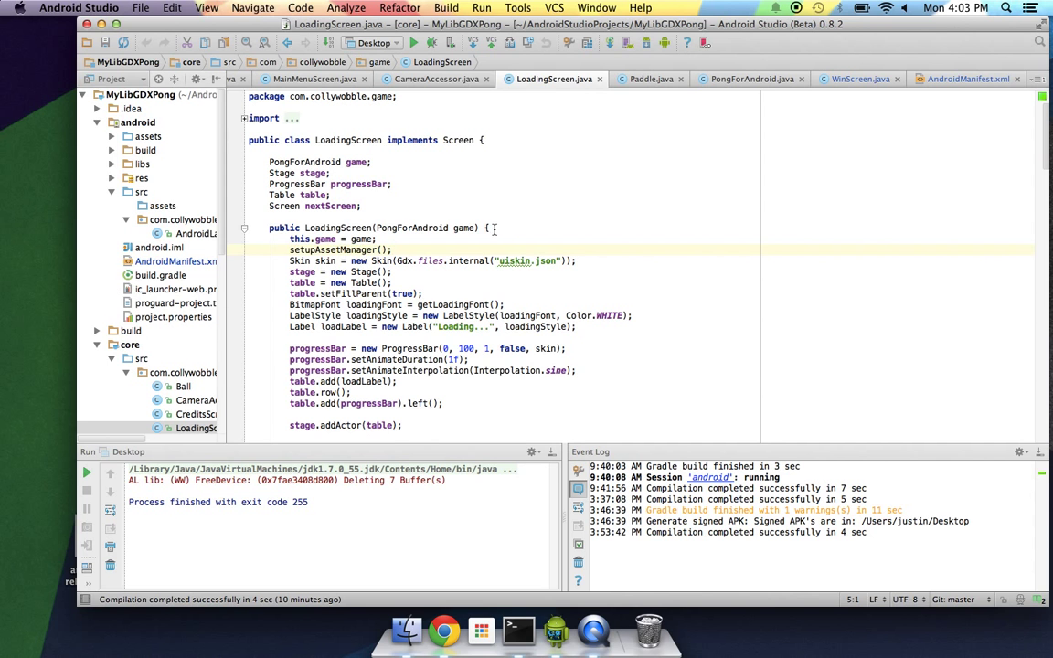
- Scroll the Project panel to show the android module's assets, manifest and build.gradle
scroll(down, 3)
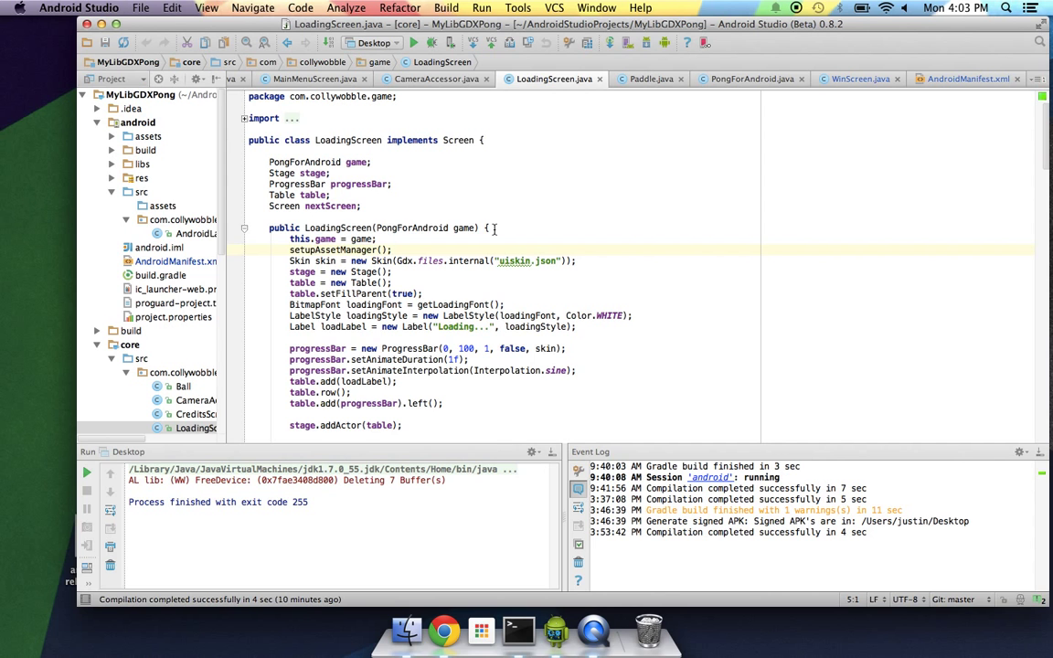
scroll(down, 3)
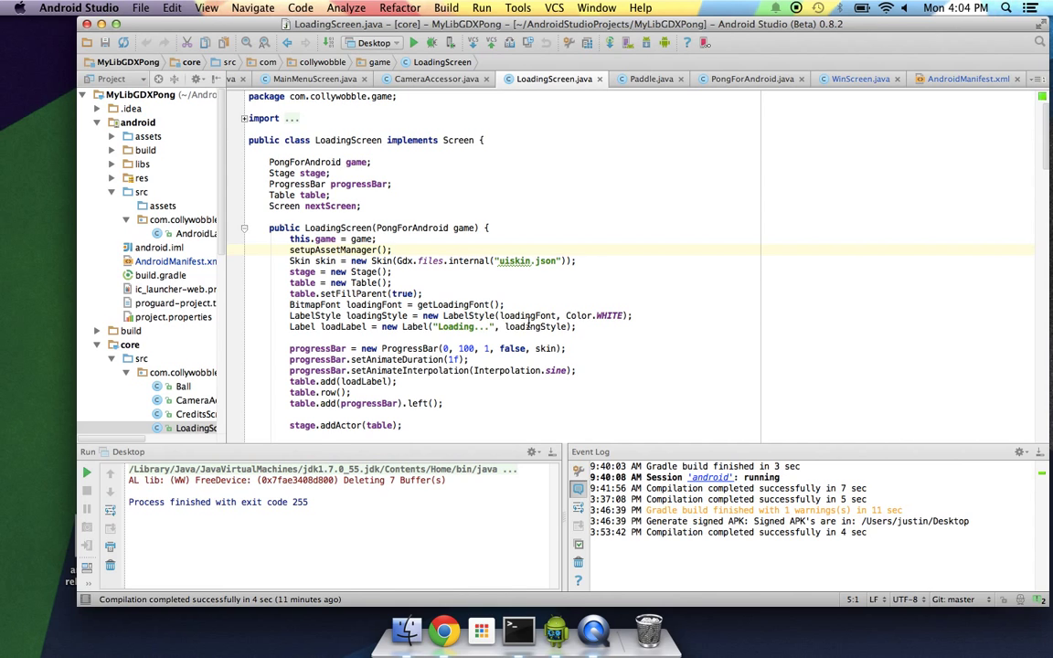
mouse_move(227, 326)
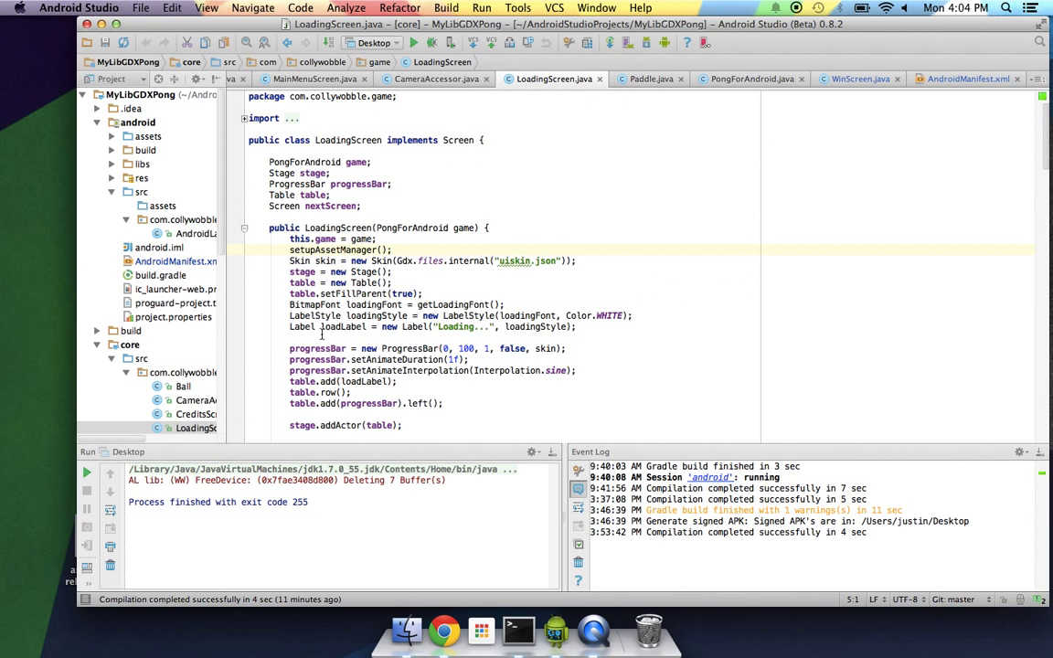
mouse_move(414, 326)
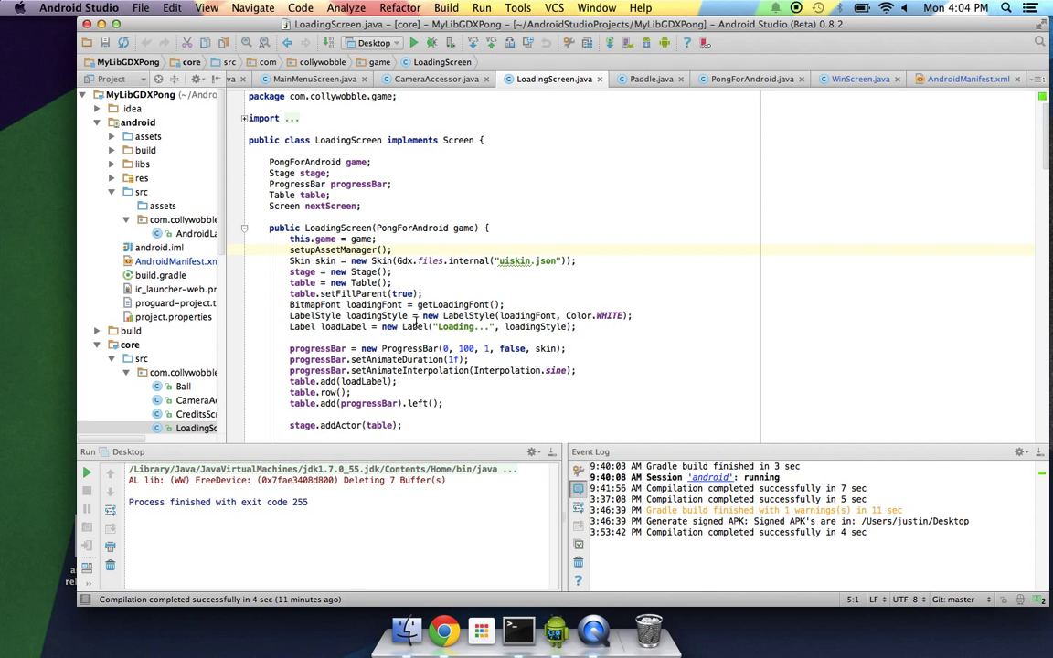
mouse_move(649, 311)
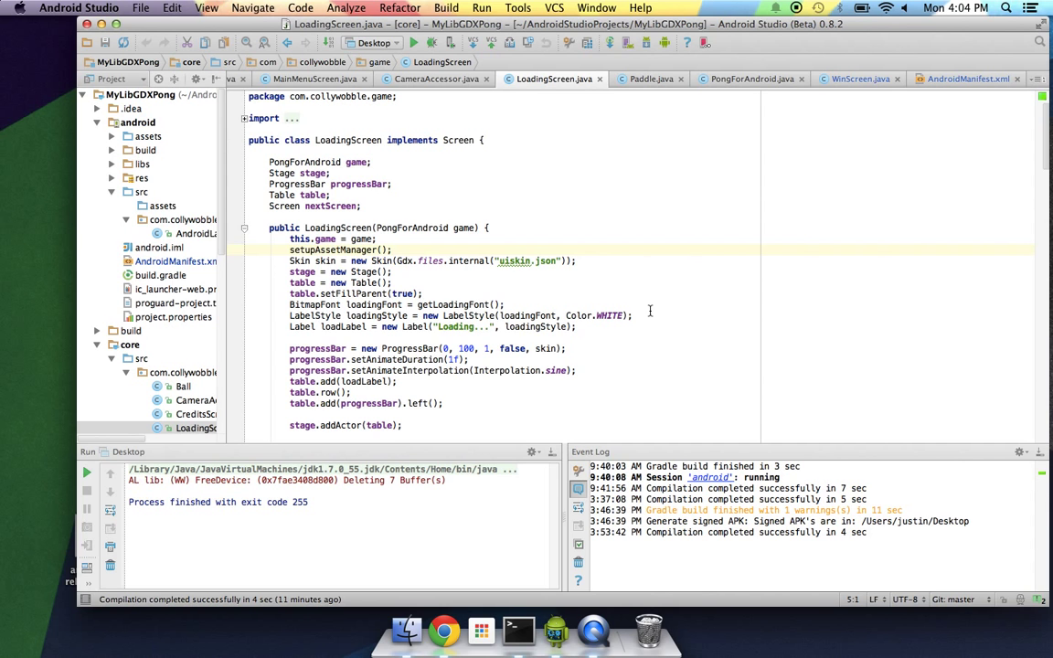
- Scroll LoadingScreen.java past doneLoadingCheck to dispose, getTitleFont and makeRectImage
scroll(down, 3)
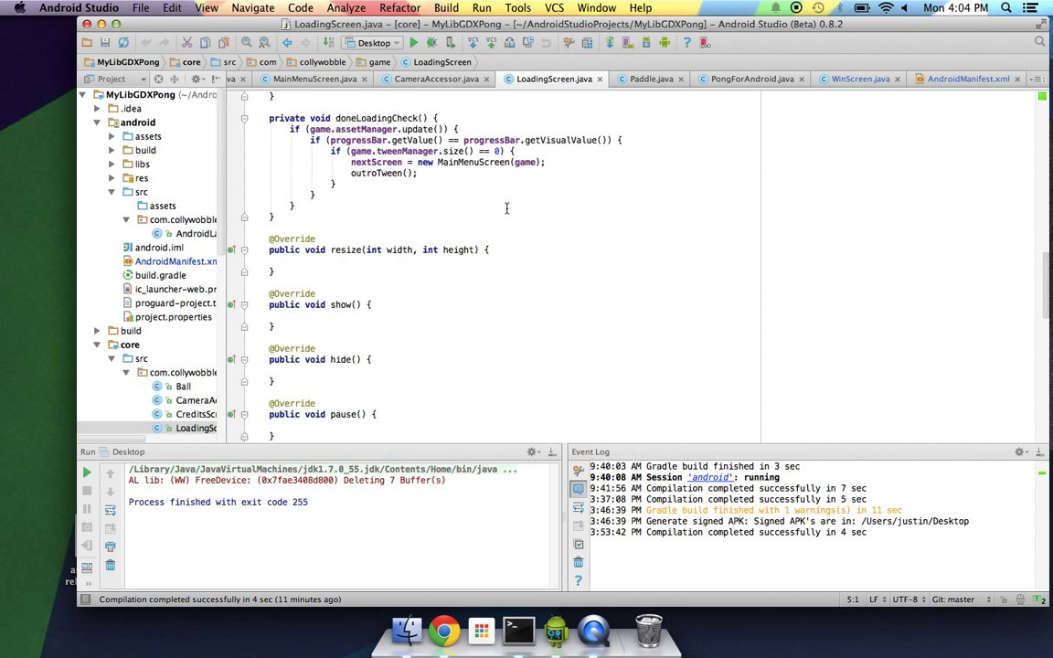
scroll(down, 3)
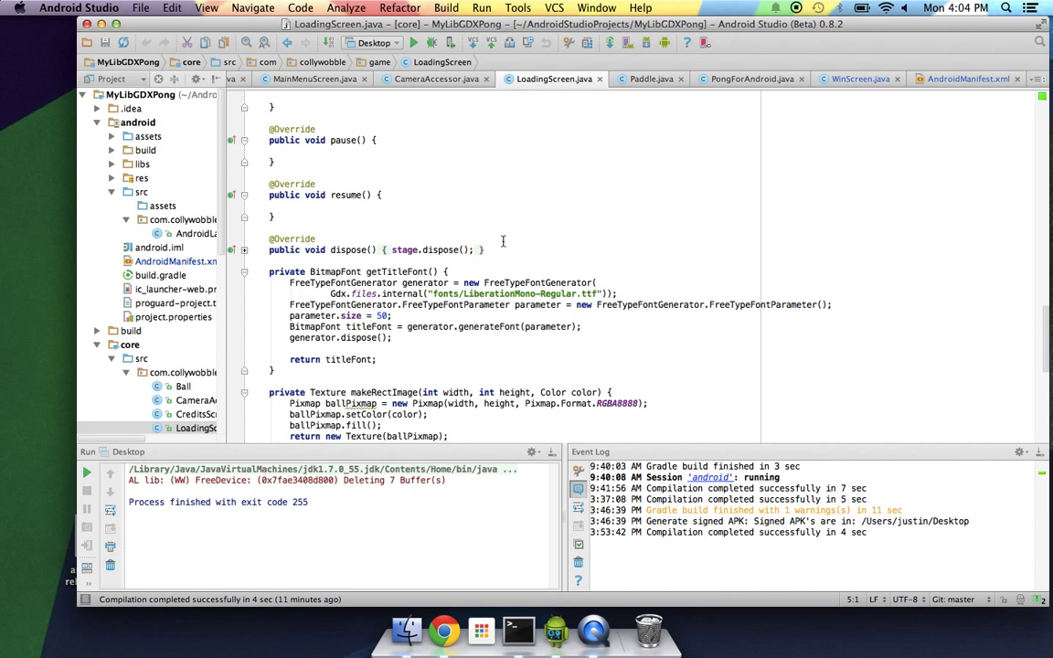
mouse_move(547, 514)
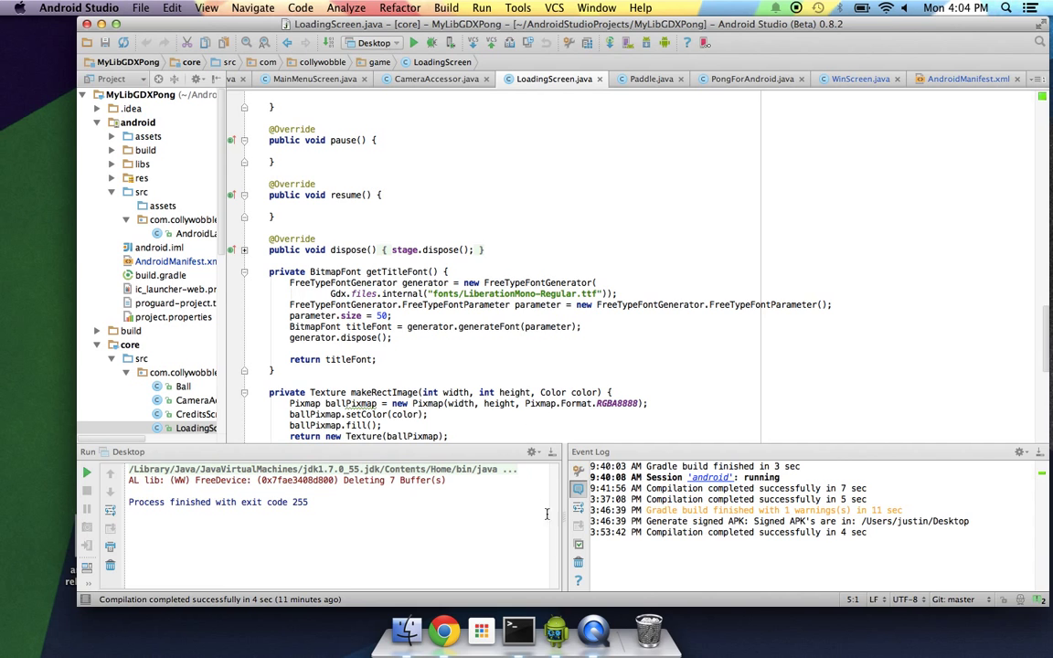
- Bring up the Particle Pong Play Store listing in Chrome and browse its screenshots
click(442, 626)
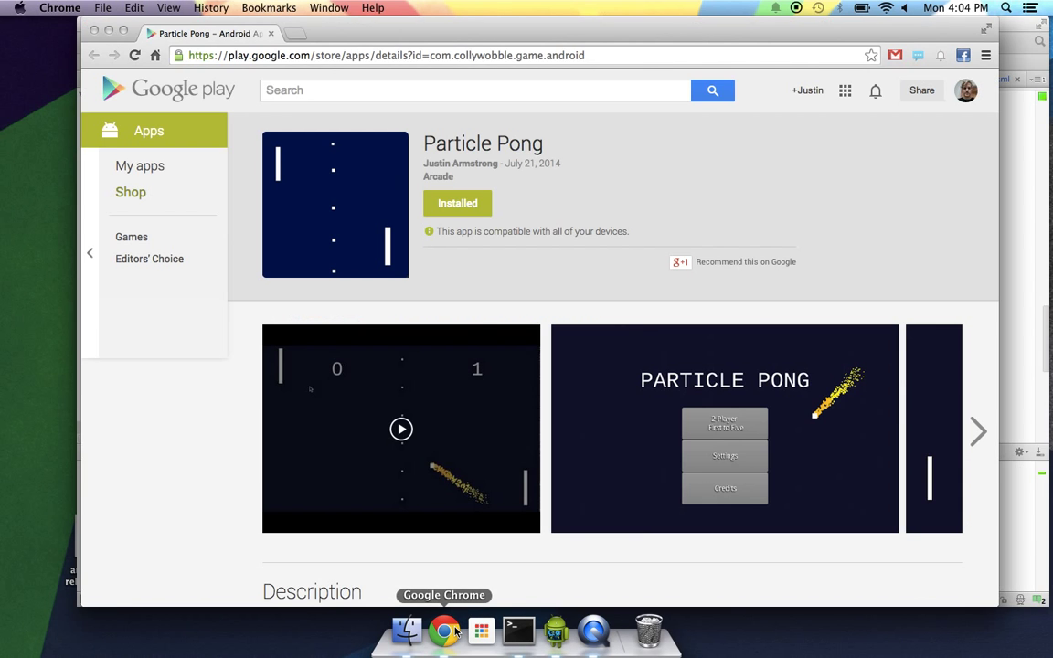
mouse_move(916, 263)
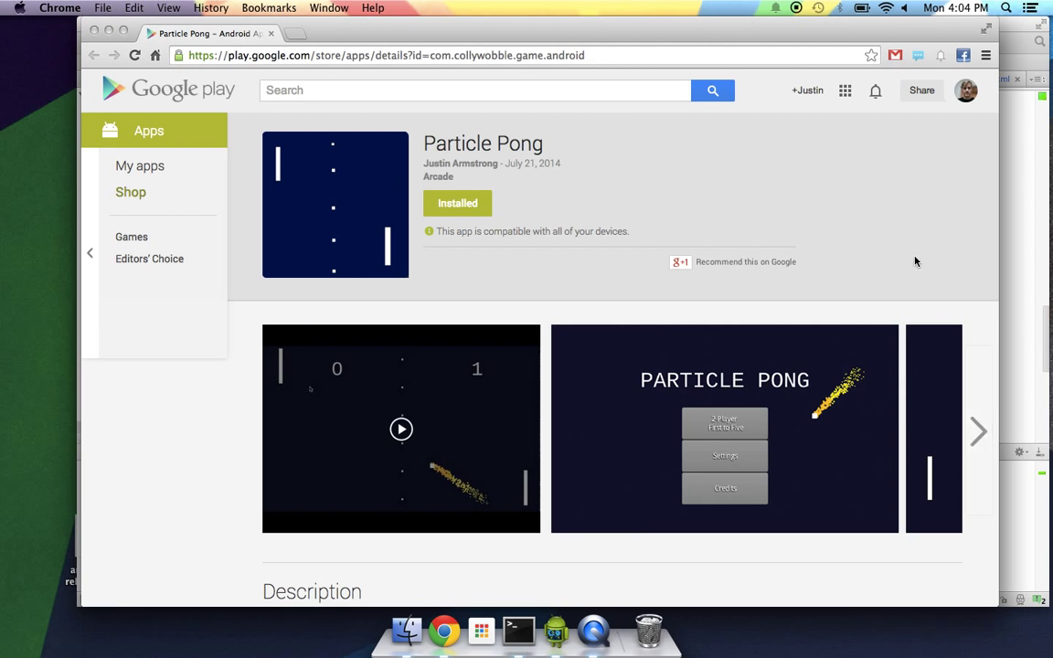
scroll(down, 3)
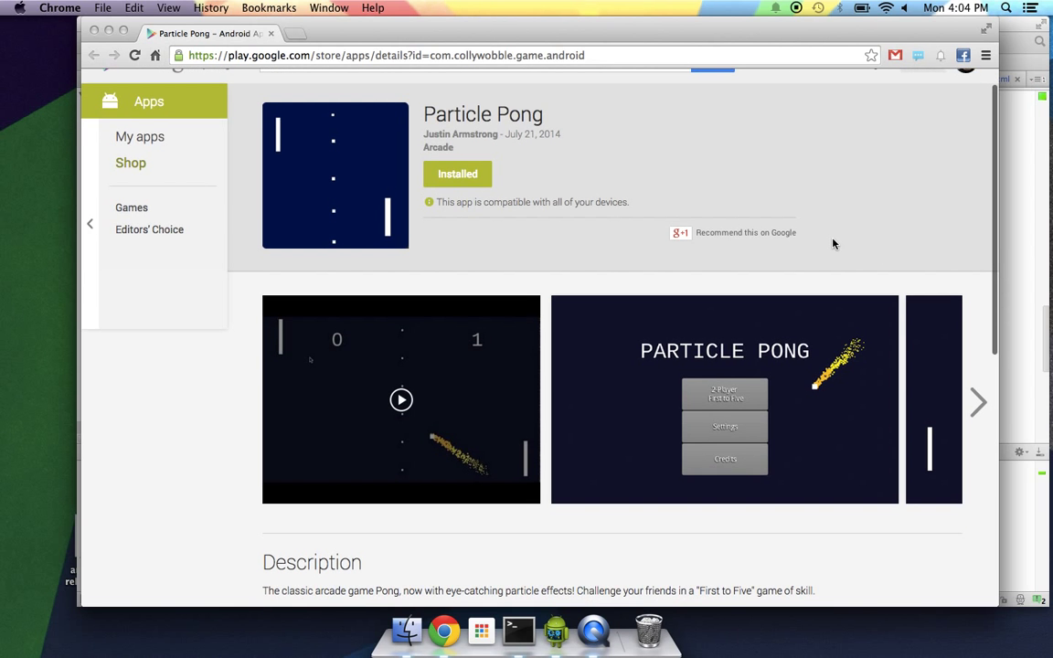
scroll(down, 3)
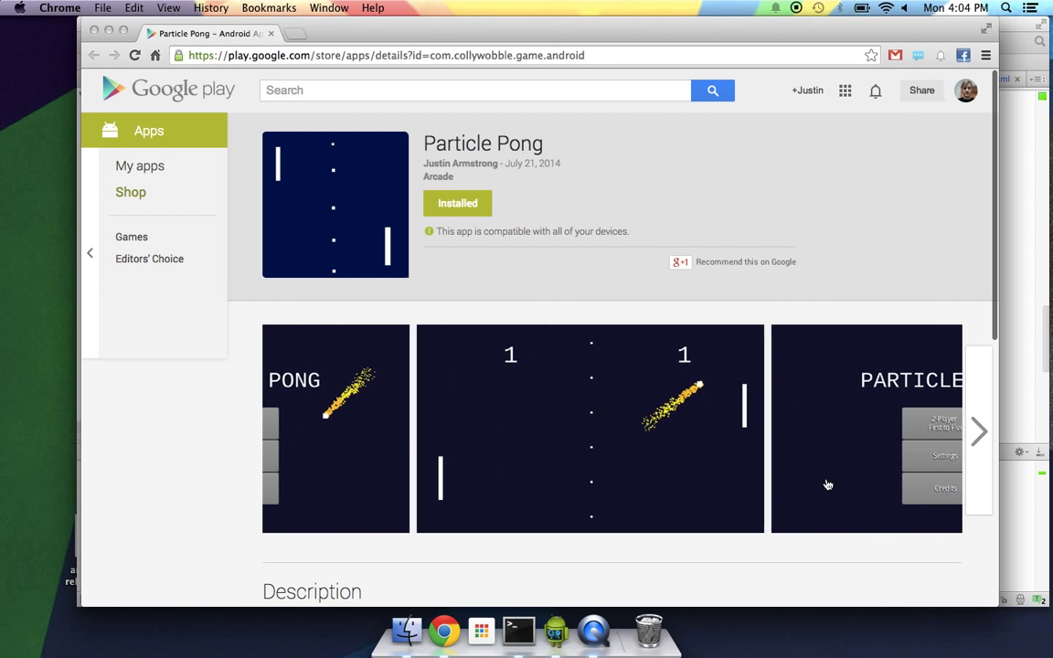
click(977, 433)
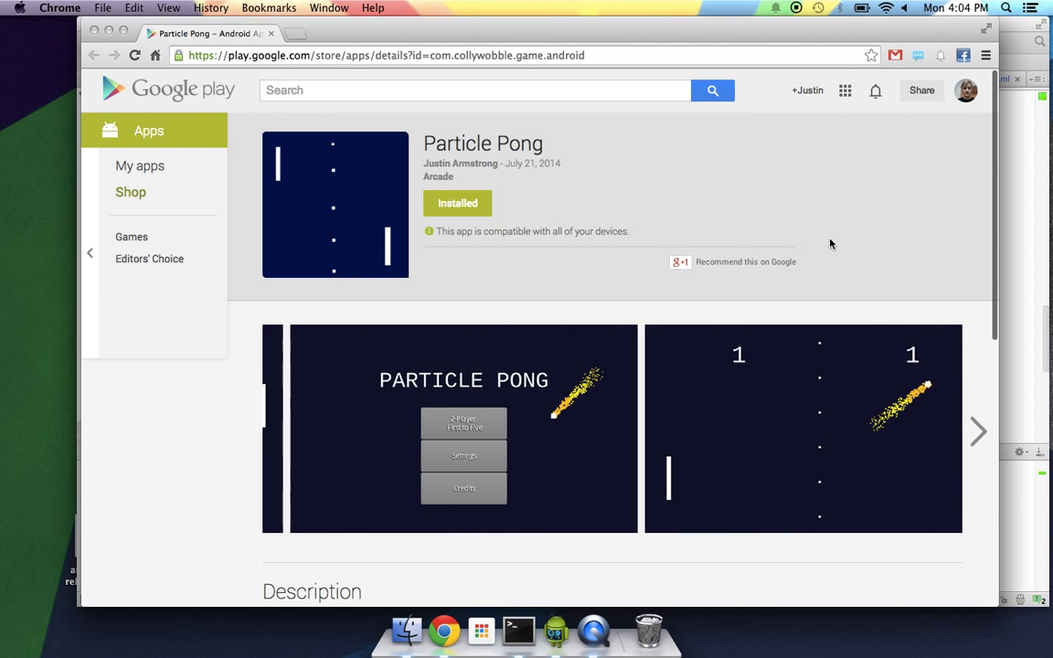
scroll(down, 3)
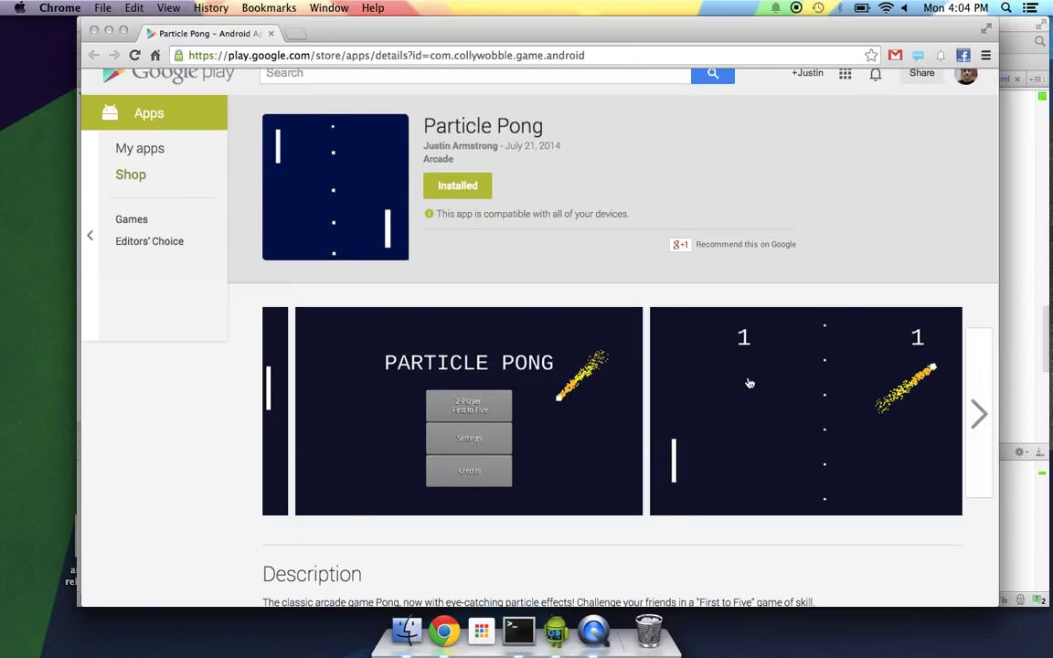
click(978, 413)
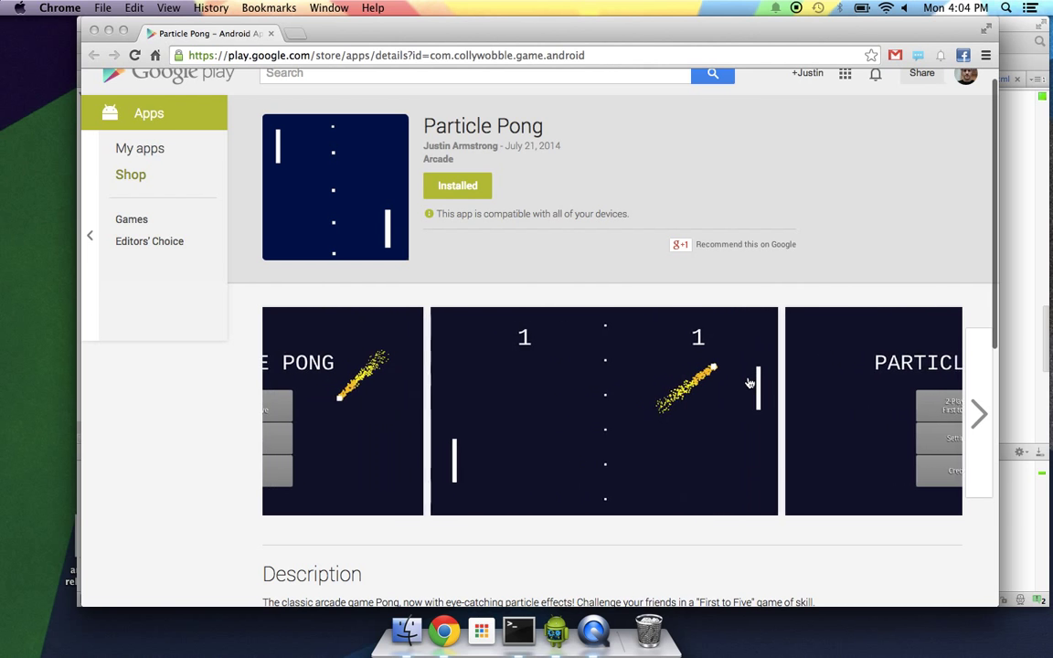
click(980, 411)
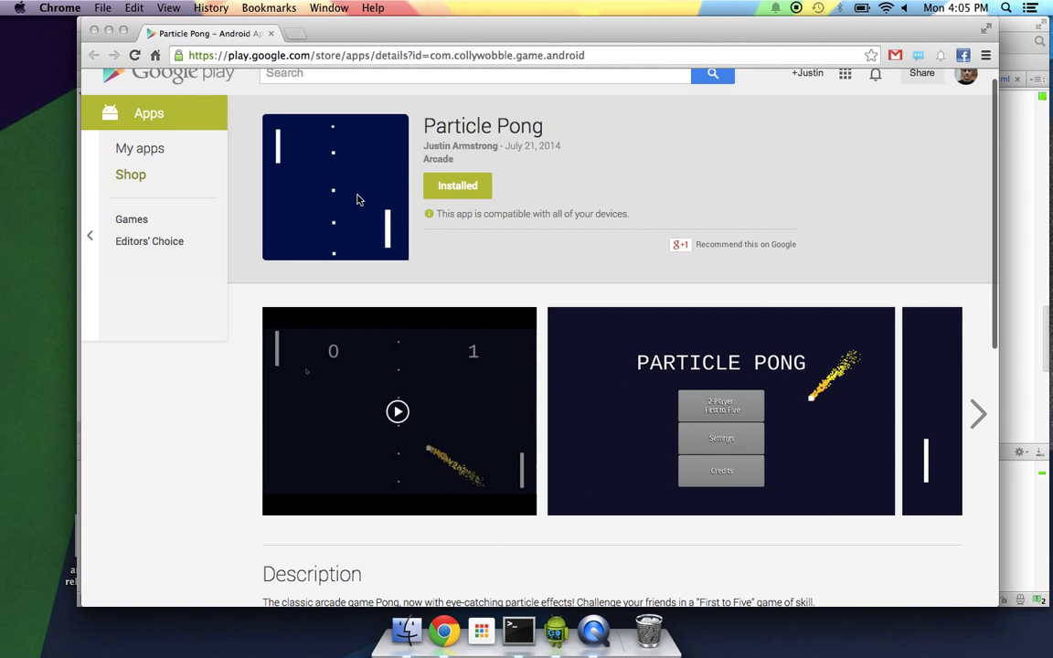
mouse_move(282, 165)
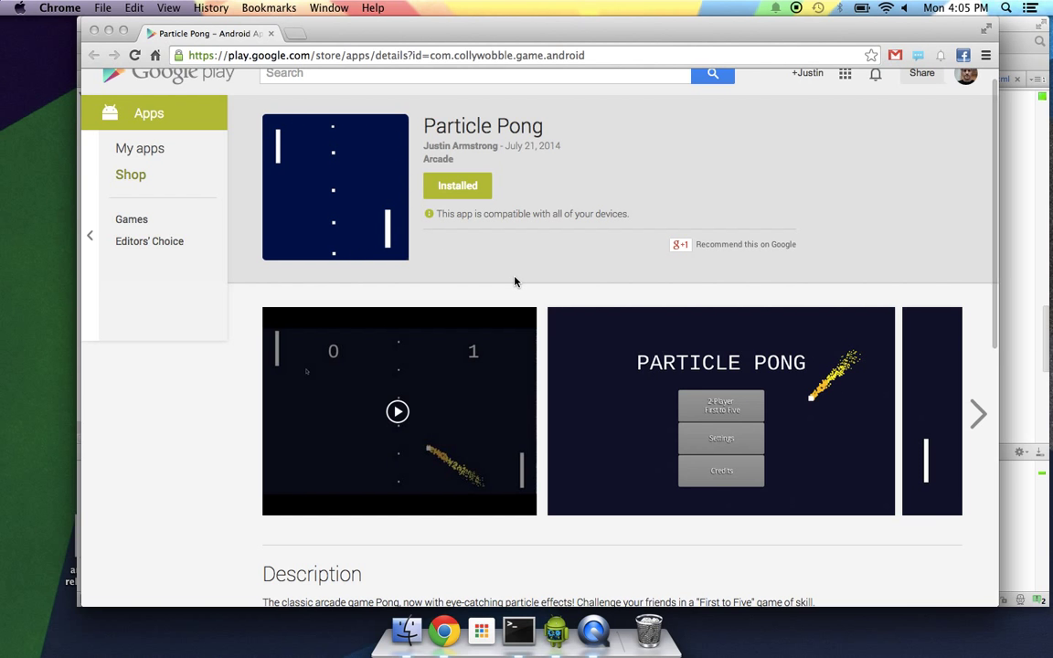
- Scroll through the listing's description, reviews and additional information, then back up
scroll(down, 3)
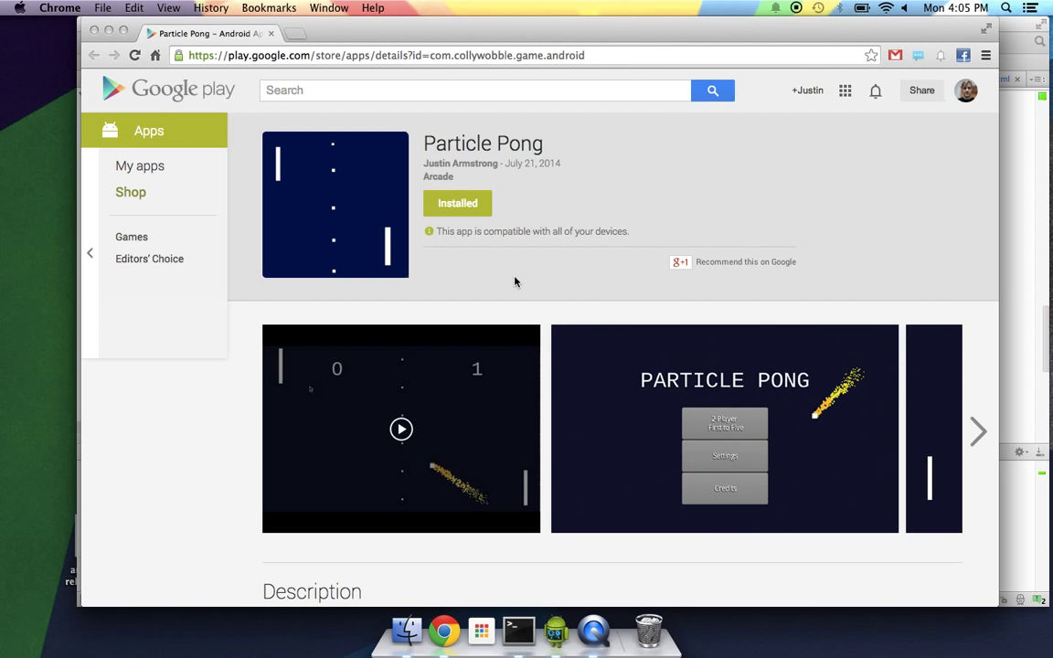
scroll(down, 3)
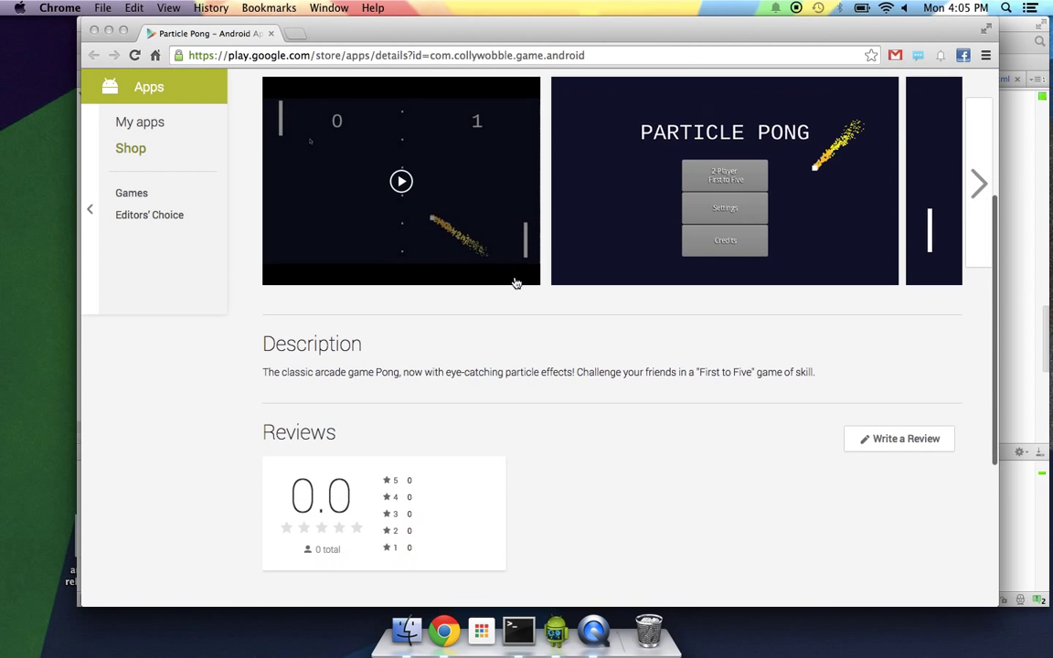
scroll(down, 3)
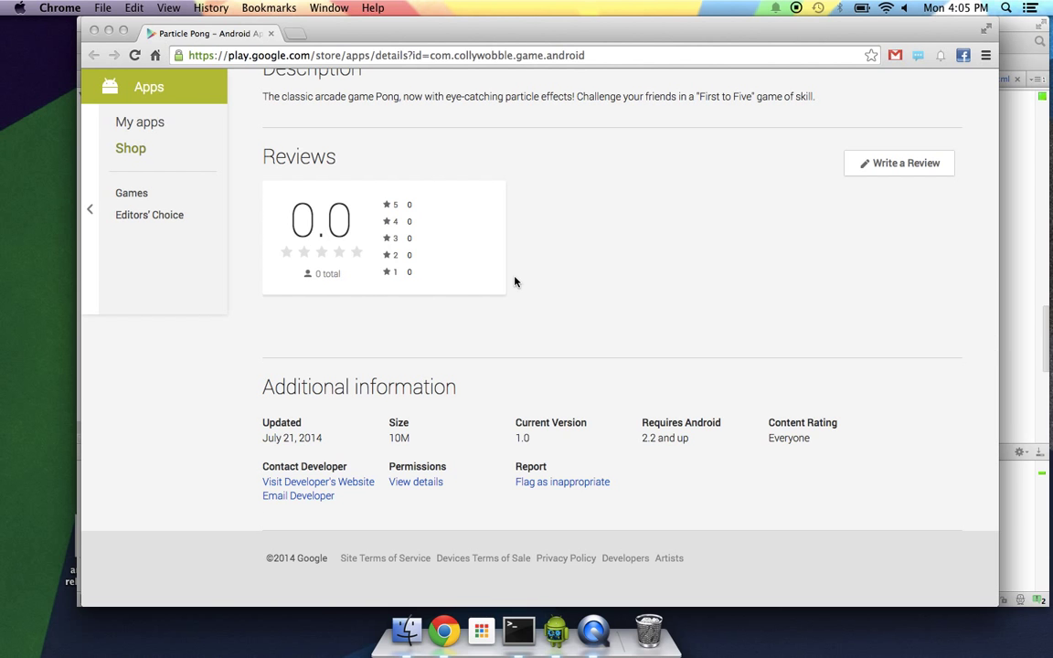
scroll(up, 3)
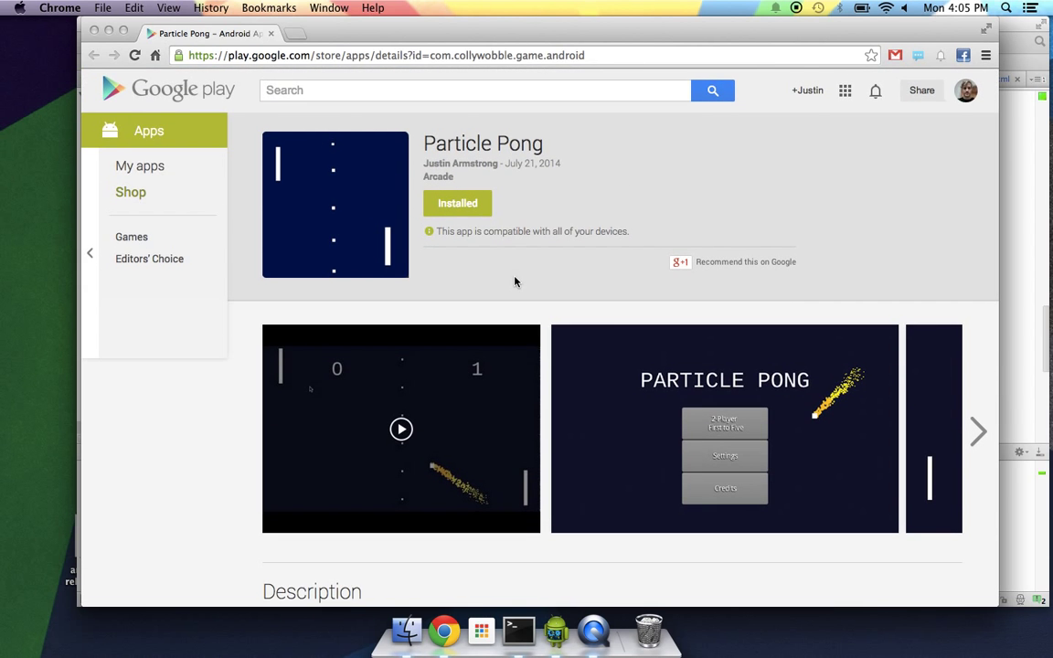